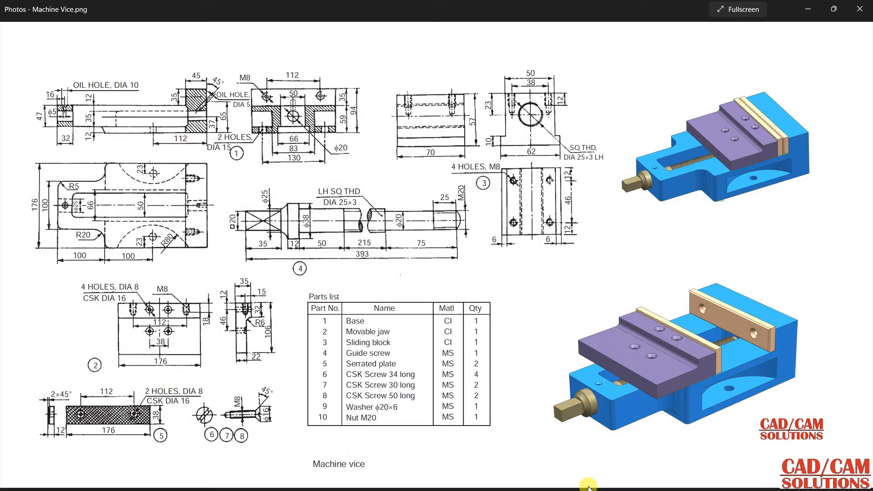
mouse_move(679, 219)
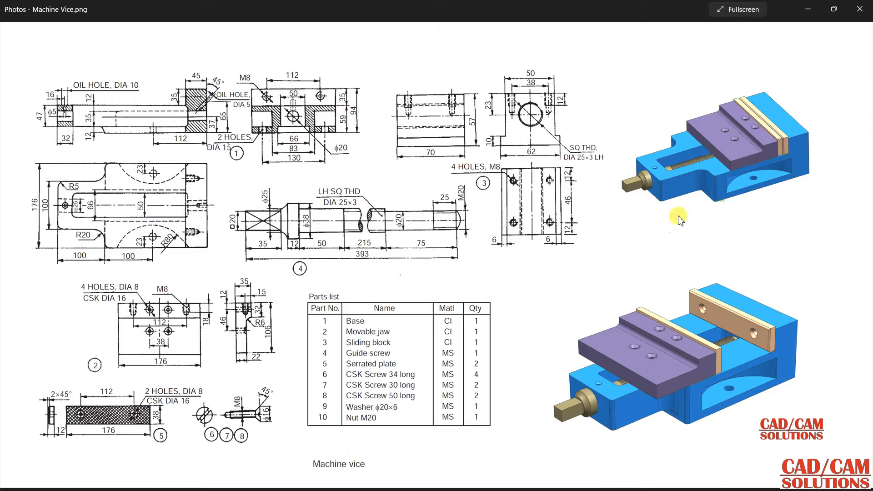
mouse_move(443, 247)
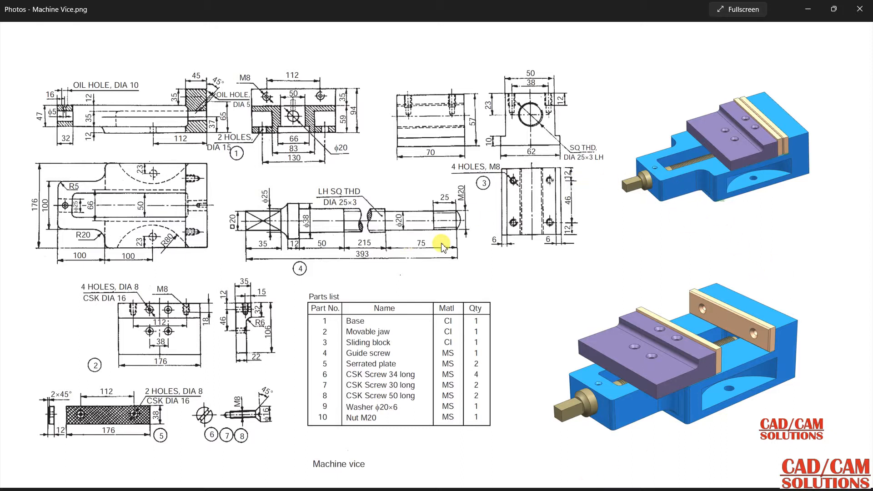
mouse_move(160, 217)
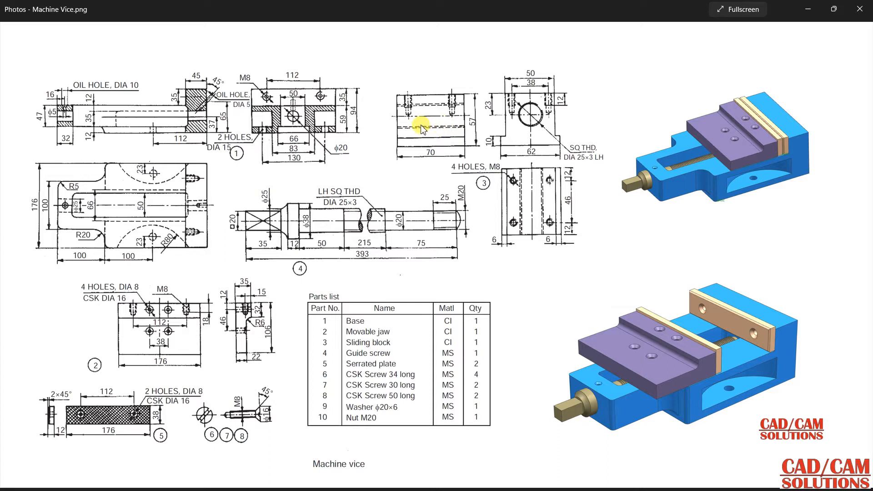
mouse_move(162, 323)
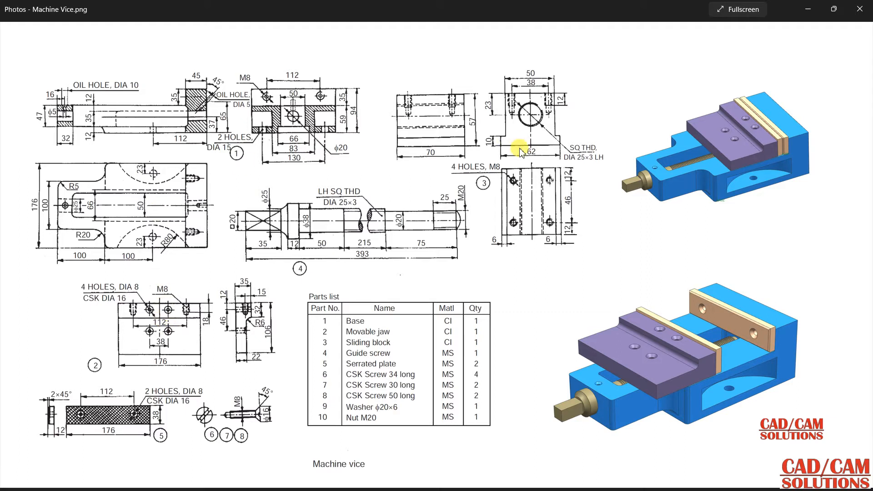
mouse_move(155, 147)
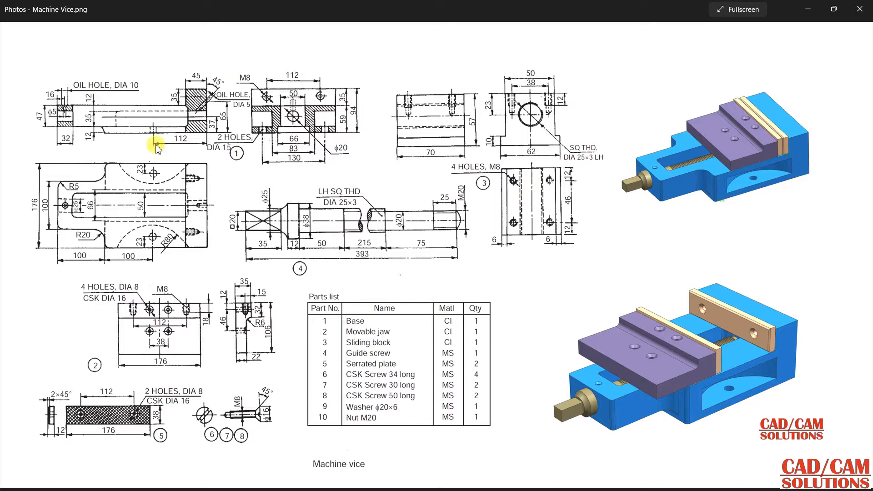
mouse_move(228, 329)
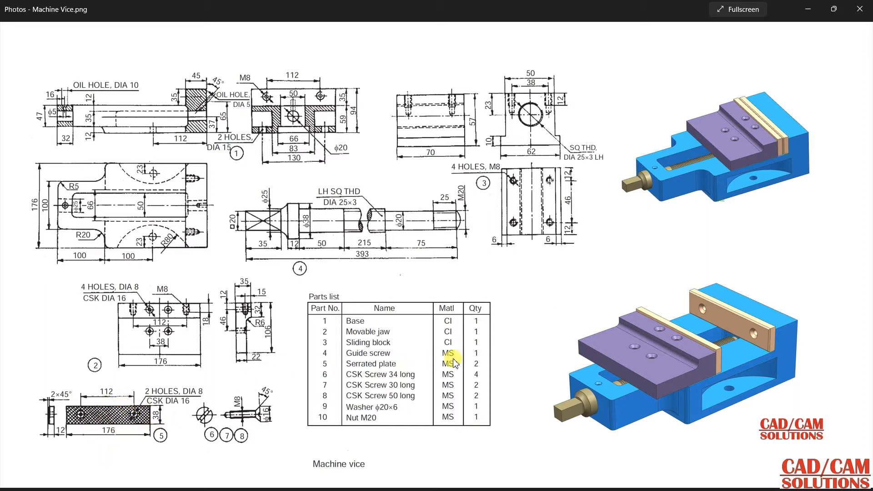
mouse_move(475, 365)
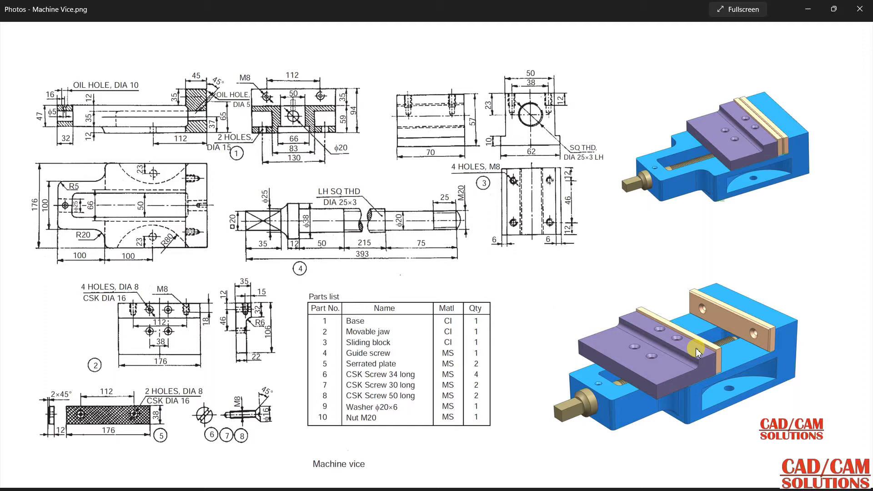
mouse_move(752, 331)
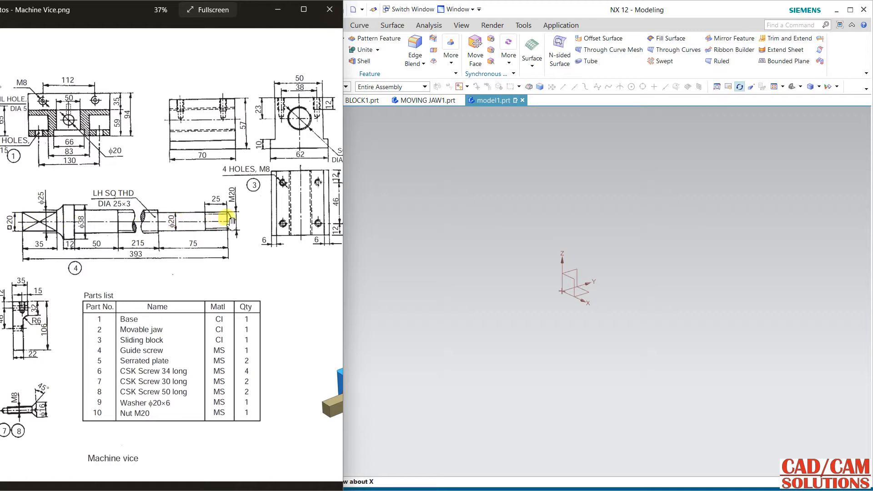
mouse_move(26, 217)
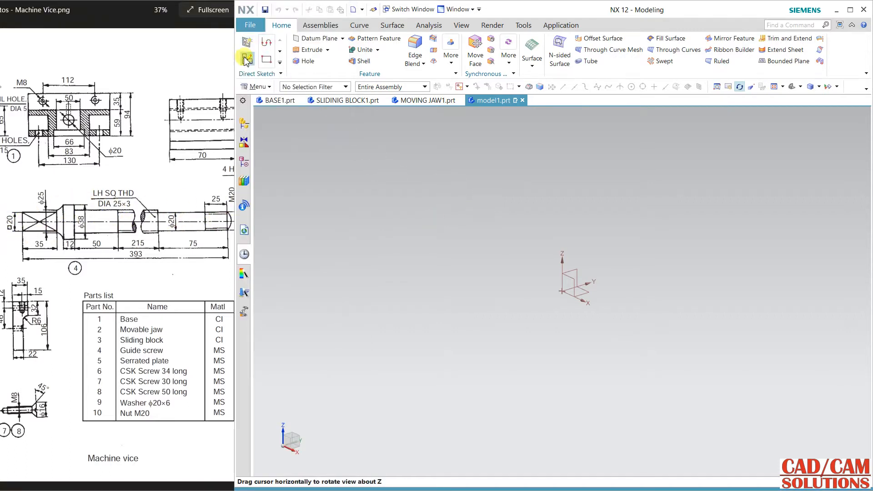
Start a sketch on the default plane and draw a 35×10 mm rectangle just left of the origin.
left_click(246, 60)
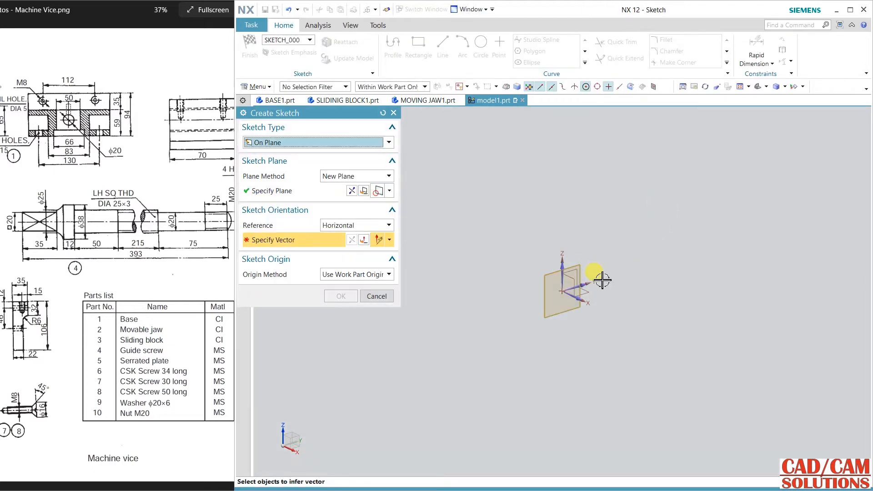
left_click(377, 295)
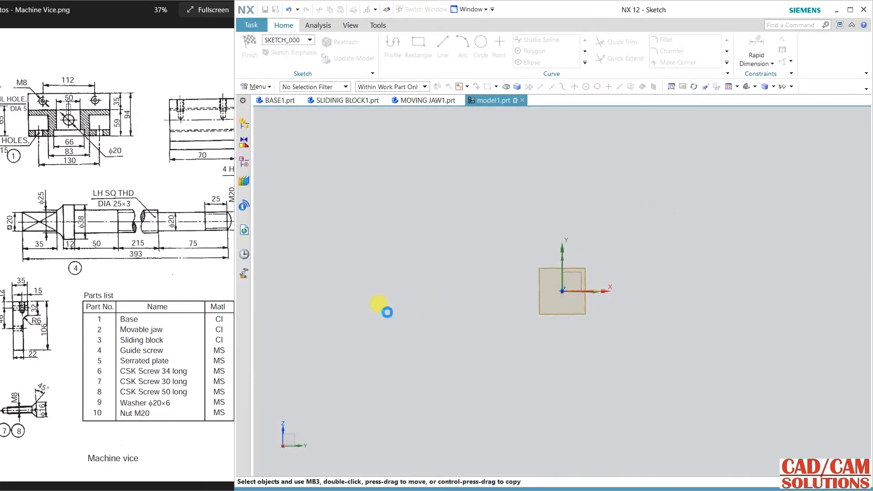
left_click(393, 48)
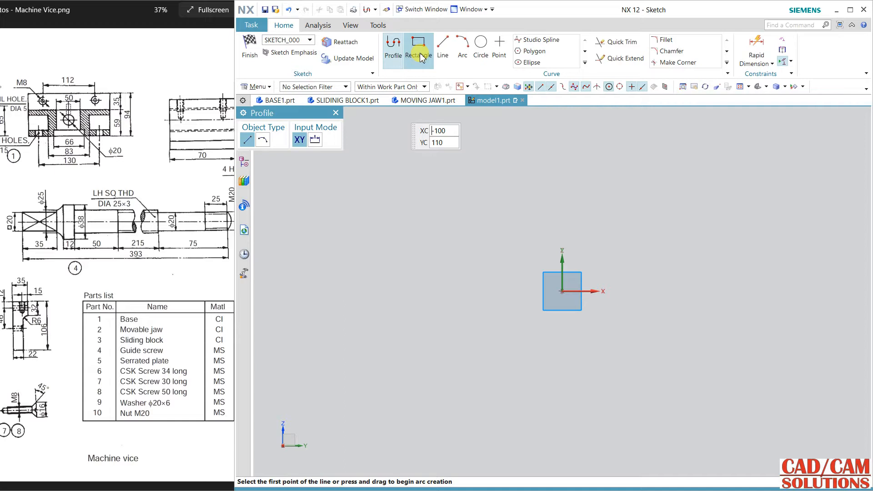
left_click(418, 47)
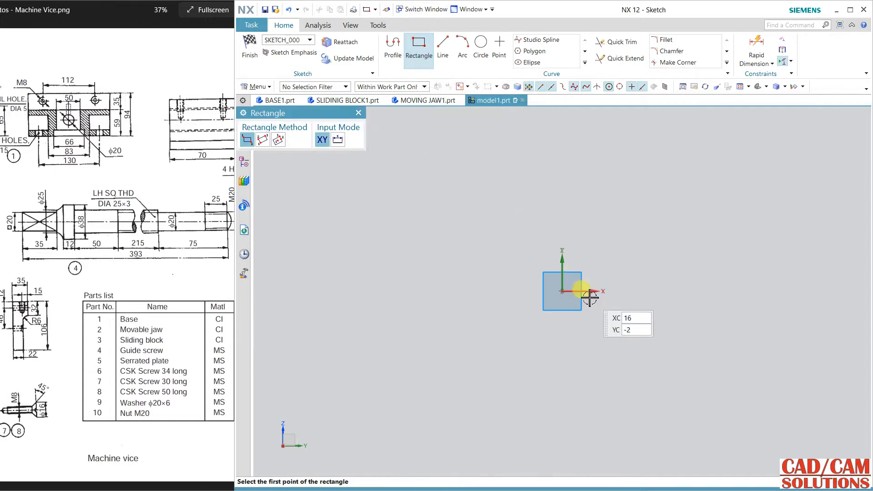
left_click(338, 140)
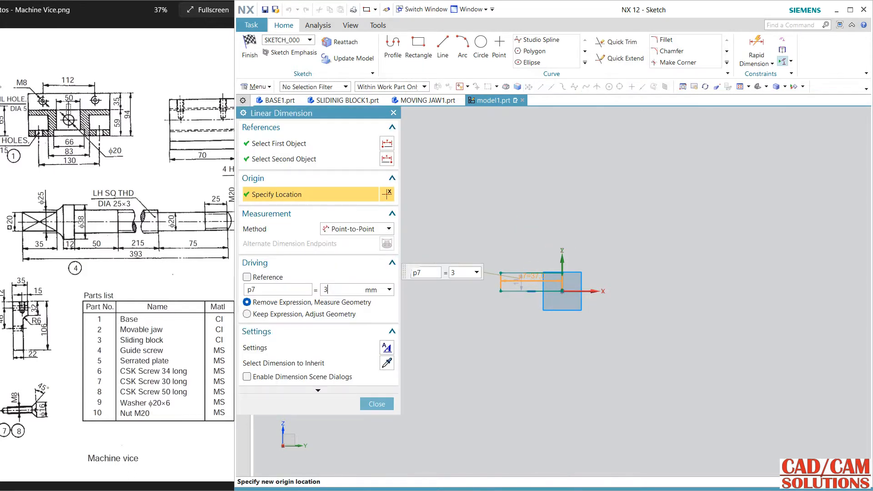
type("35")
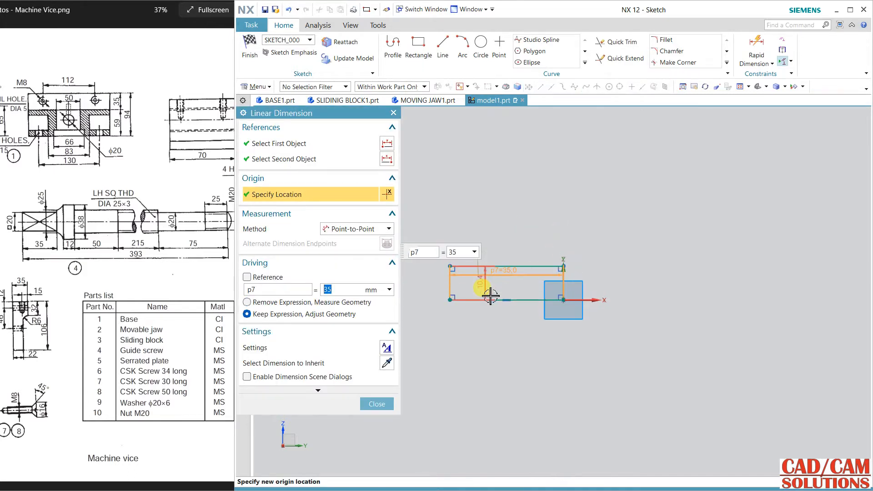
left_click(723, 376)
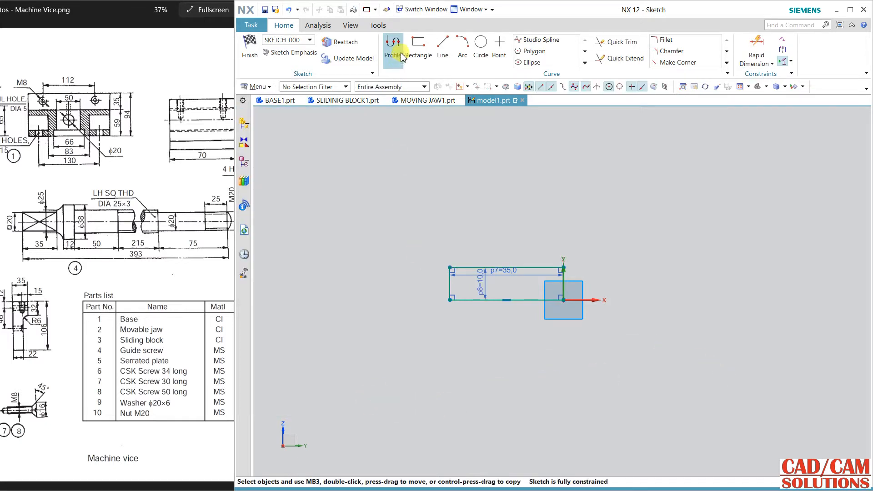
Draw a taller rectangle right of the origin, an inner vertical line, and a quarter-circle arc from its top corner.
left_click(419, 45)
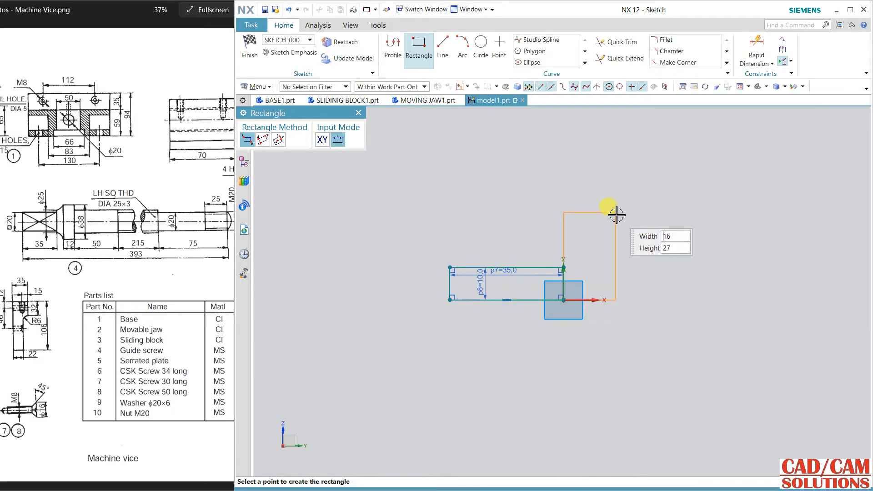
left_click(615, 220)
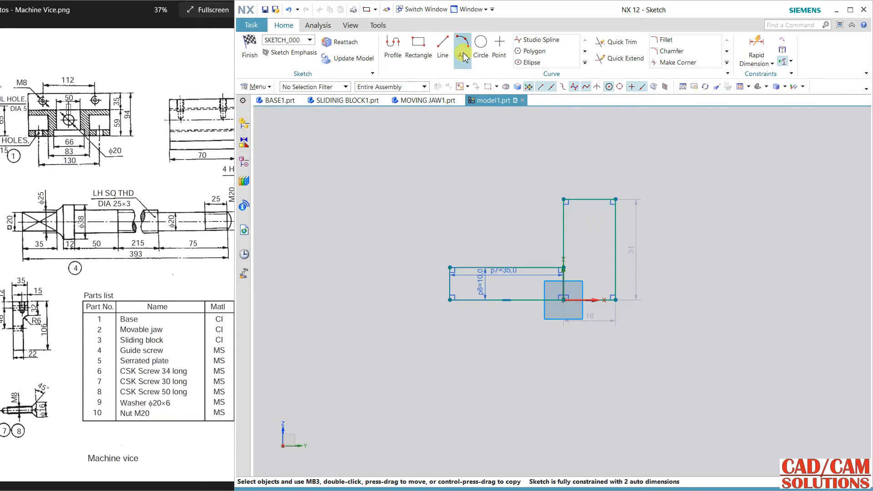
left_click(441, 45)
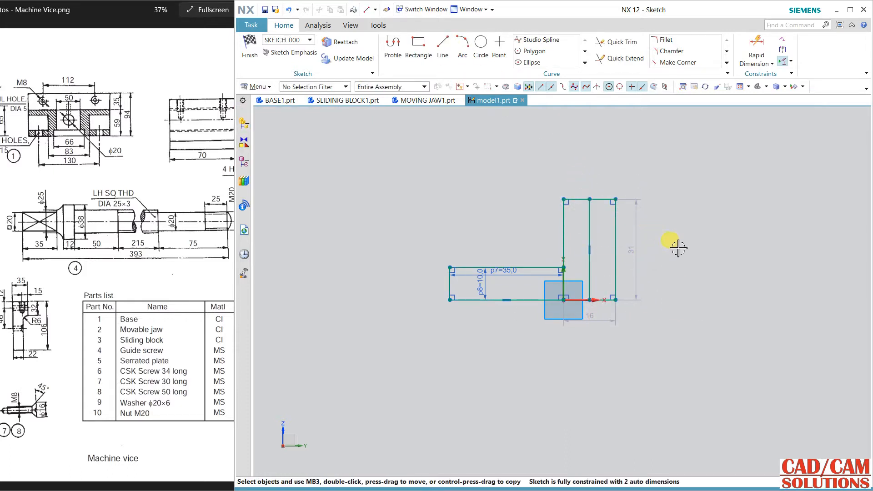
left_click(462, 44)
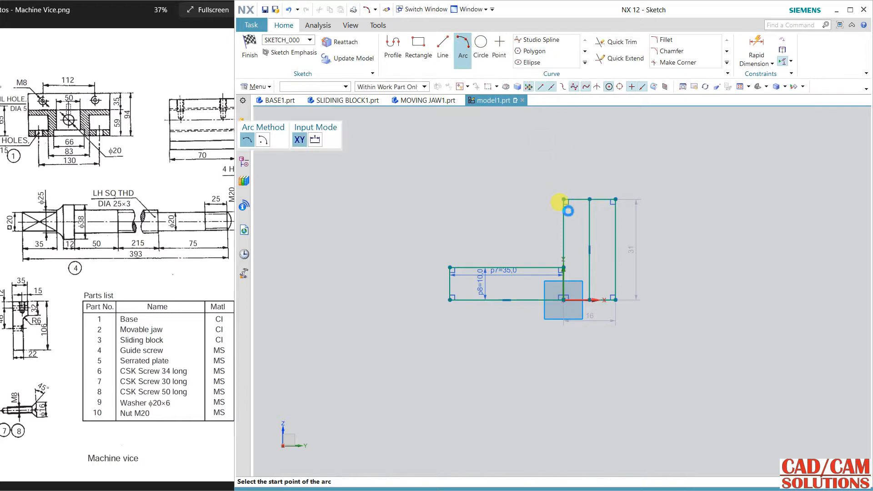
left_click(560, 199)
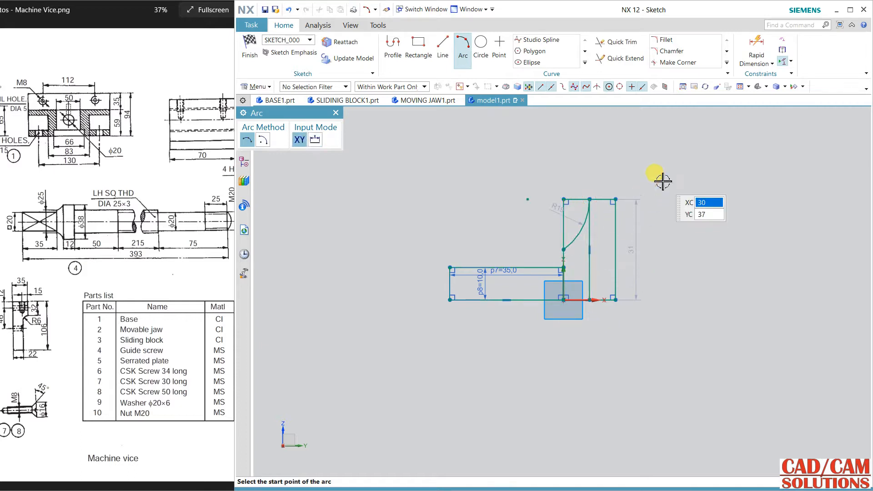
left_click(617, 41)
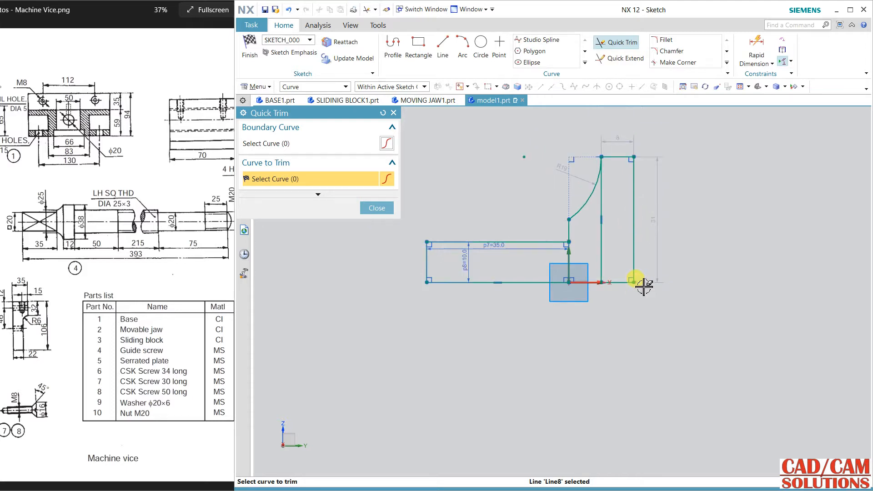
Quick Trim the extra segments and dimension the stepped profile 12, 12.5 and 19 mm.
left_click(377, 207)
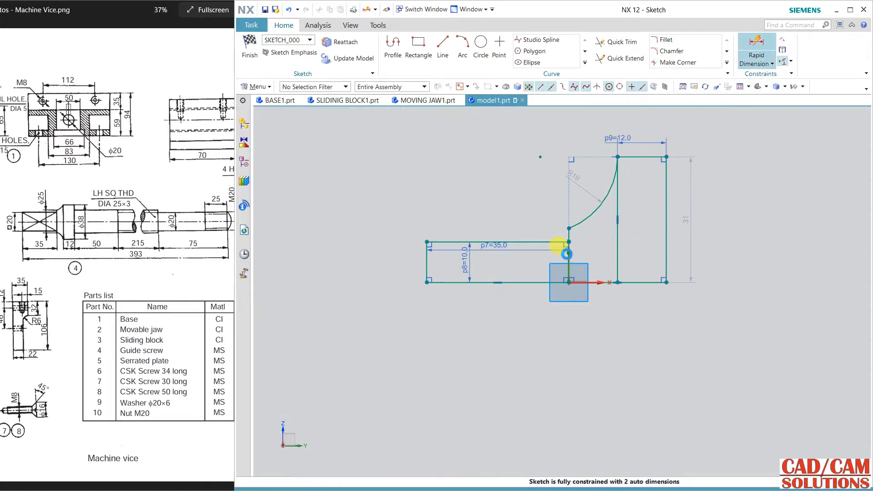
left_click(756, 50)
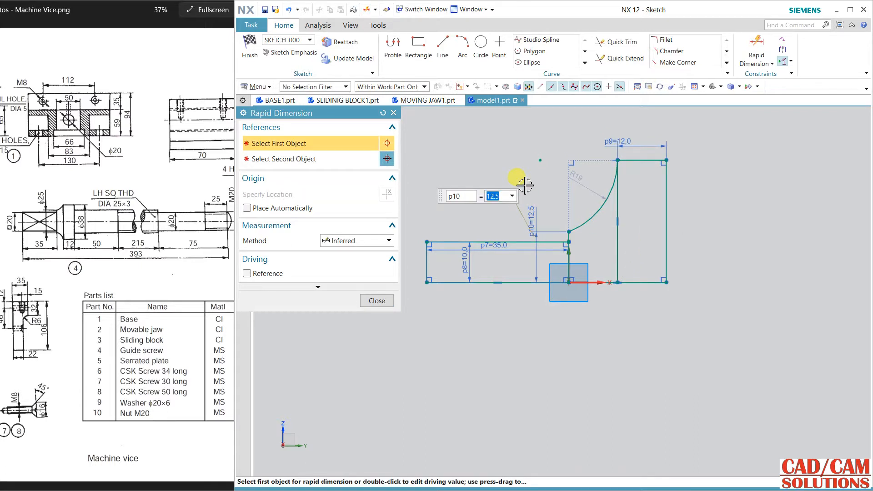
mouse_move(667, 202)
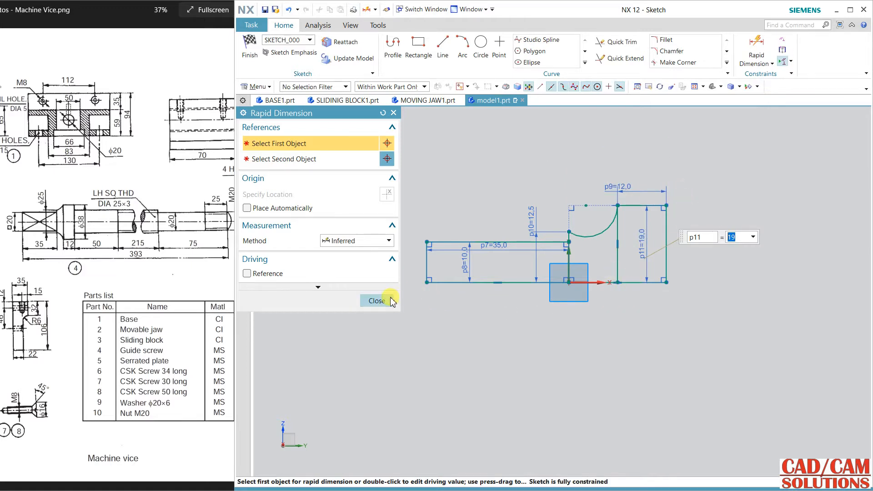
left_click(376, 301)
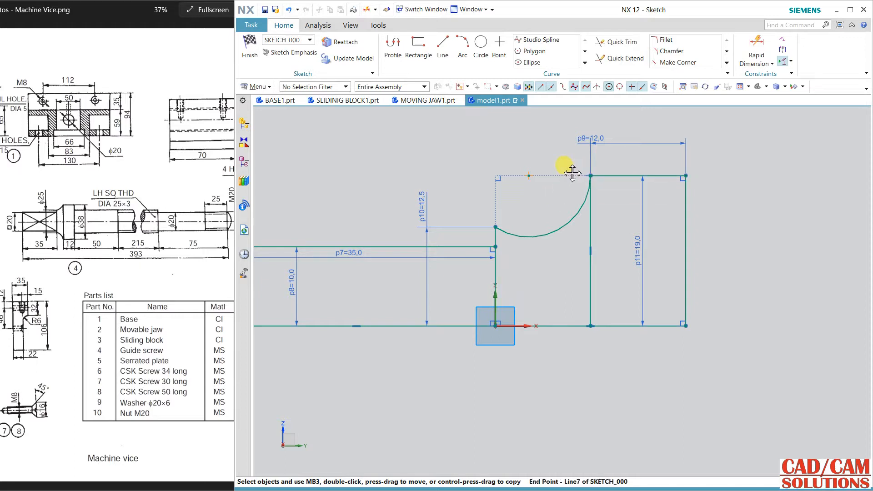
mouse_move(532, 177)
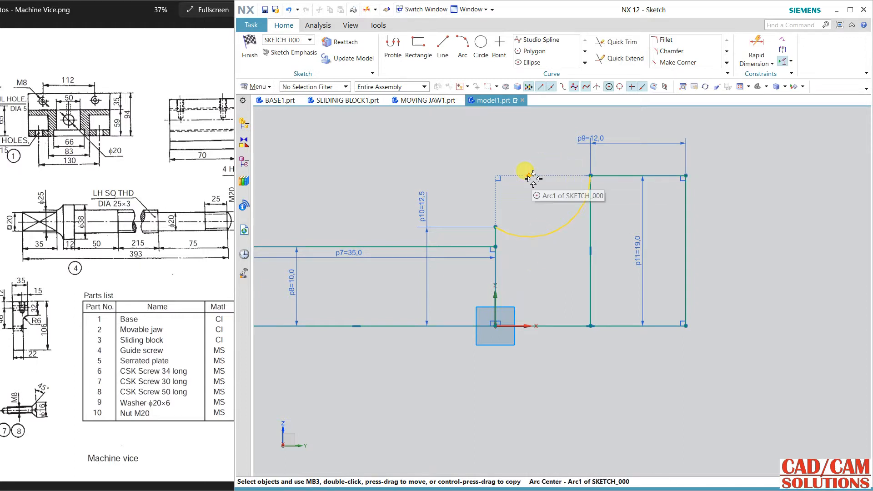
Trim the old transition line and redraw it as an R8.5 arc joining the 12.5 step to the 19 block.
left_click_drag(526, 175, 574, 218)
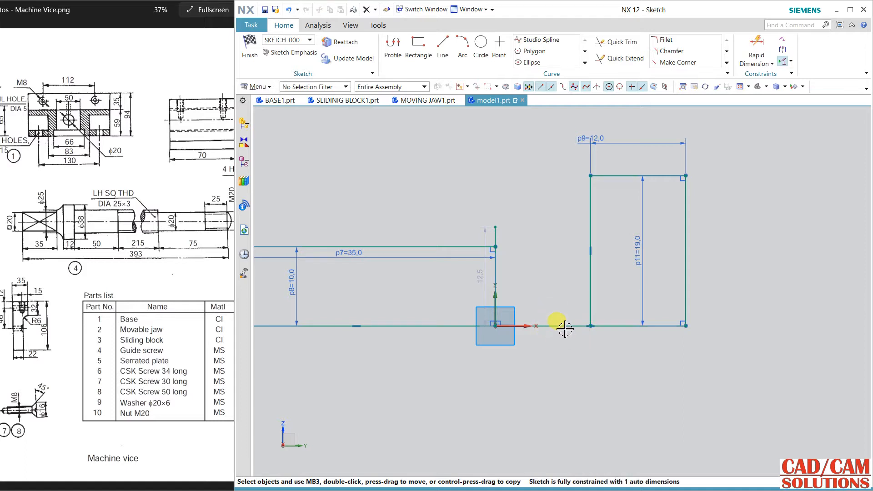
mouse_move(522, 124)
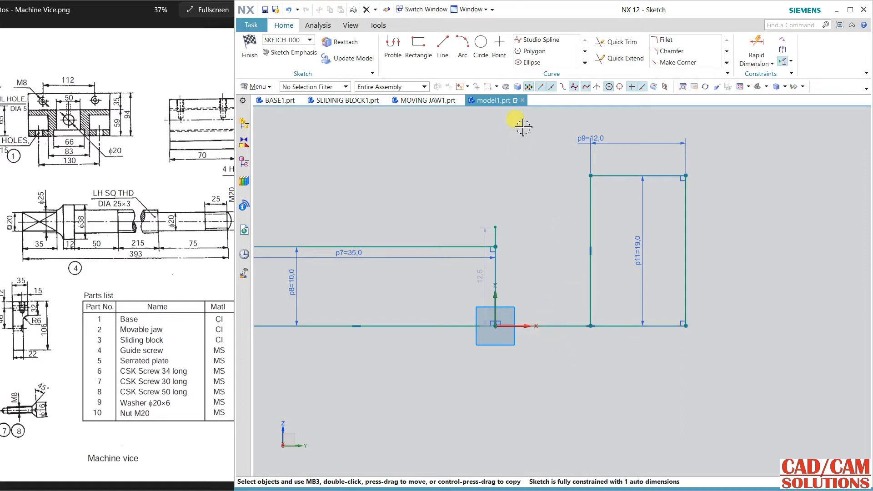
left_click(615, 42)
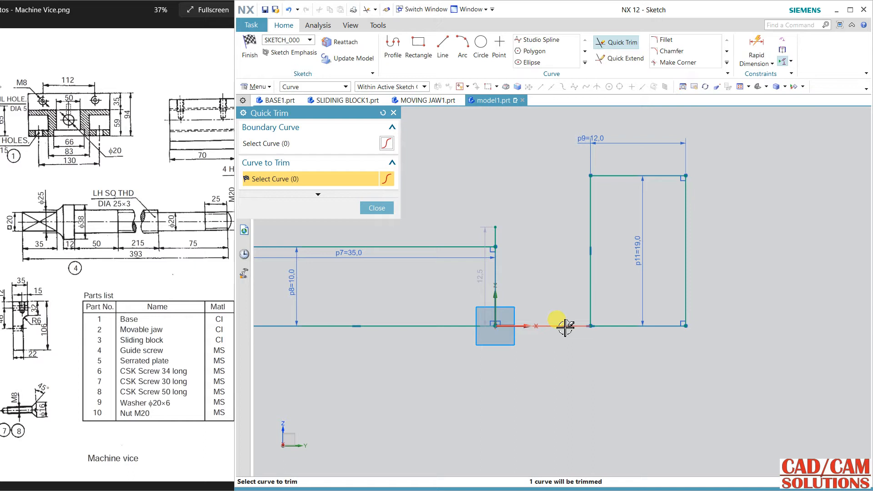
left_click(376, 208)
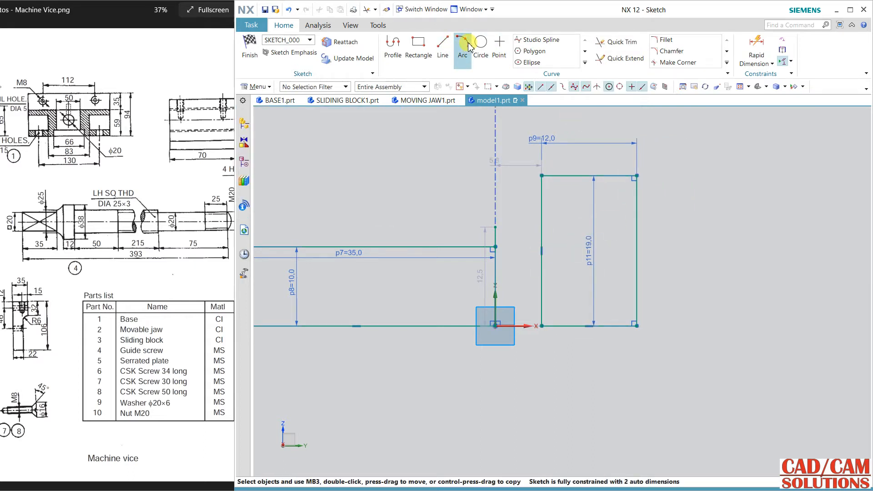
left_click(462, 45)
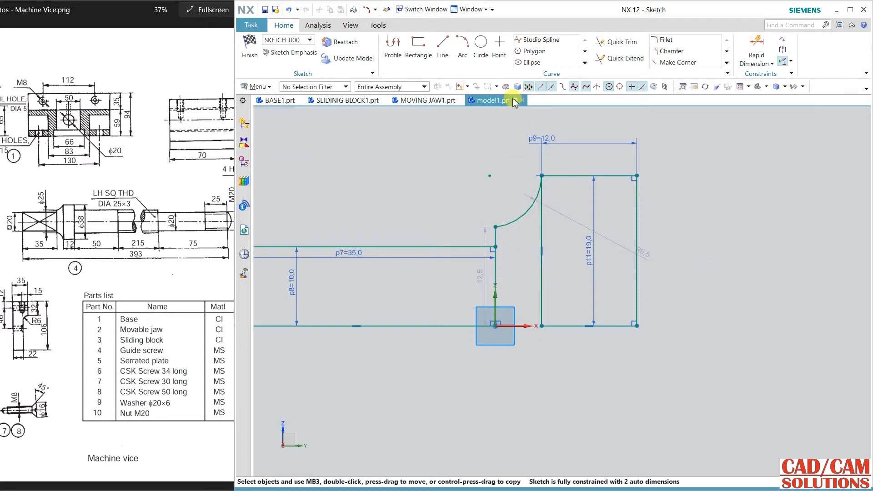
left_click(443, 46)
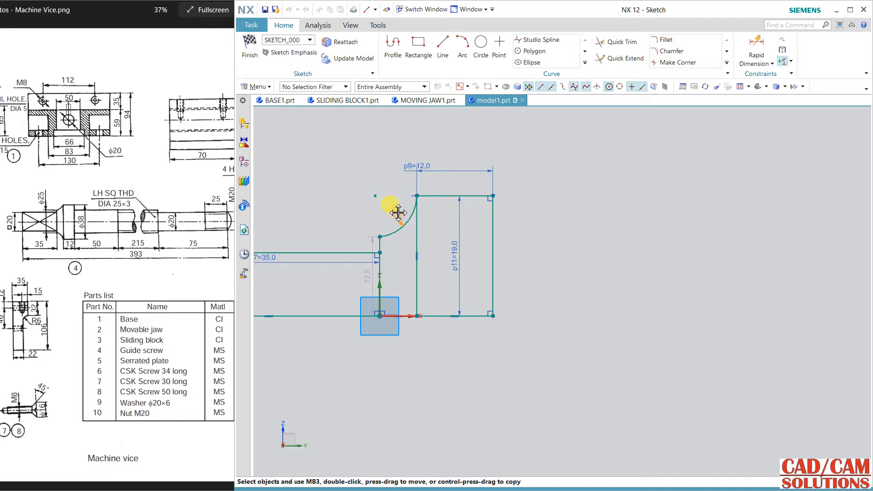
left_click(419, 45)
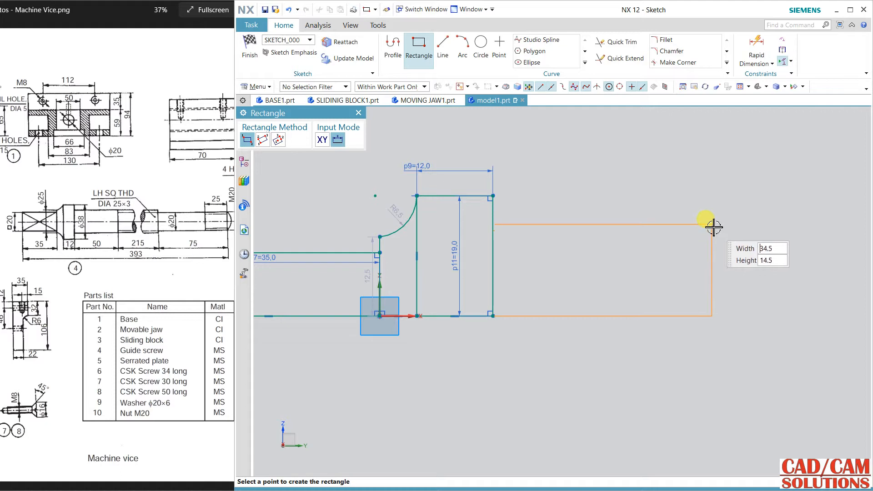
Size the newly placed section 12.5 mm high and 50 mm long.
left_click(712, 227)
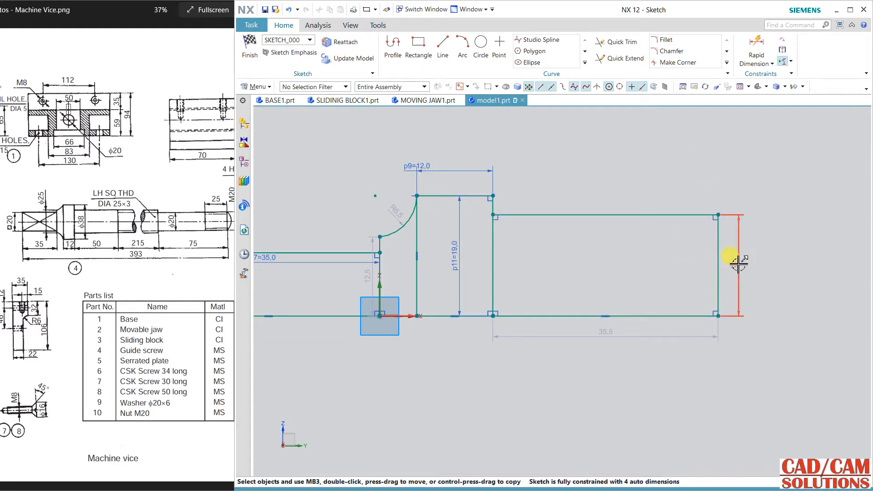
left_click(734, 259)
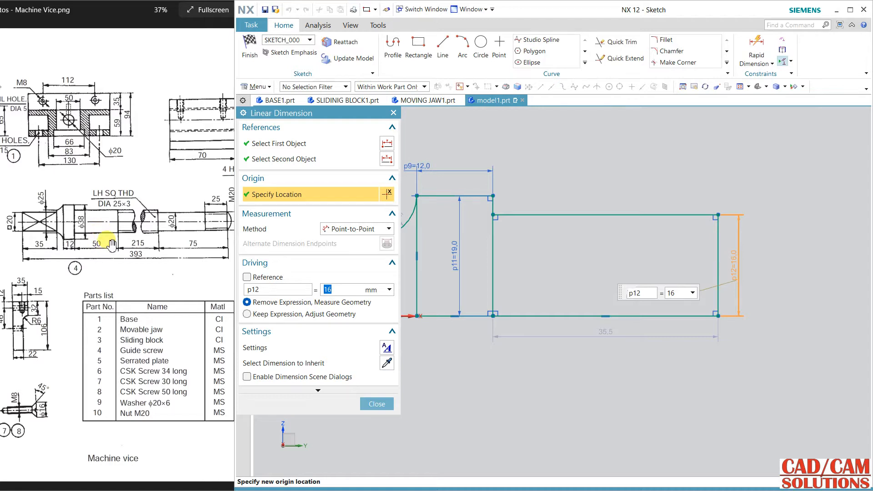
mouse_move(108, 221)
type("50")
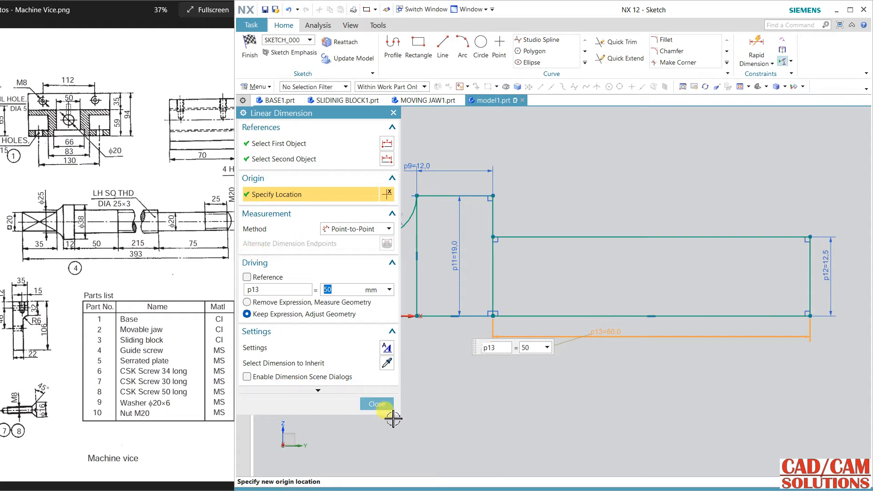
left_click(377, 404)
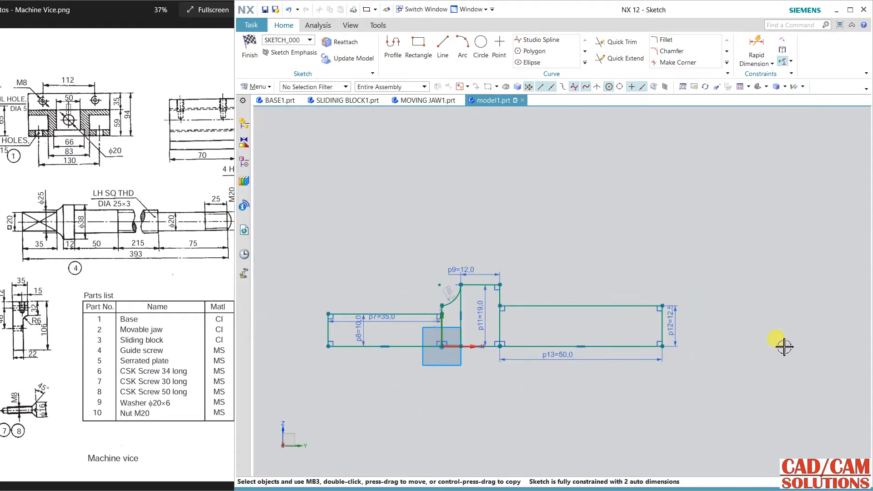
Add a 215-long section and a 10-high end section to the right.
left_click(418, 45)
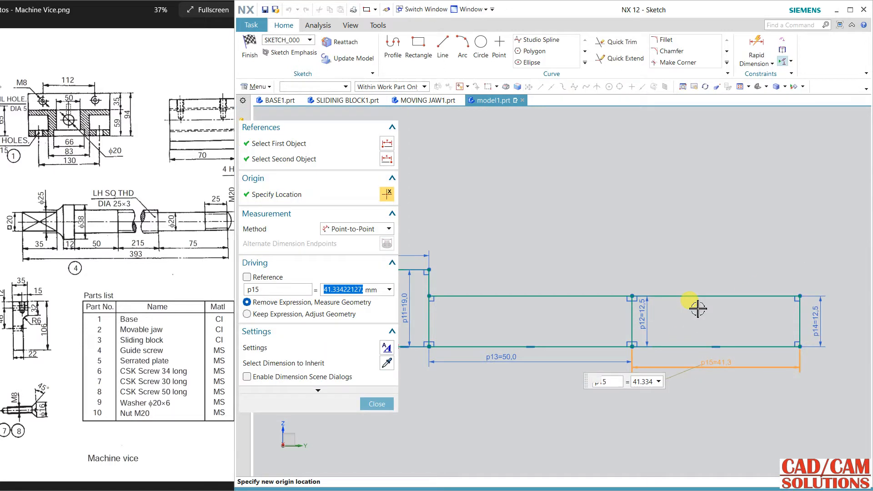
type("215")
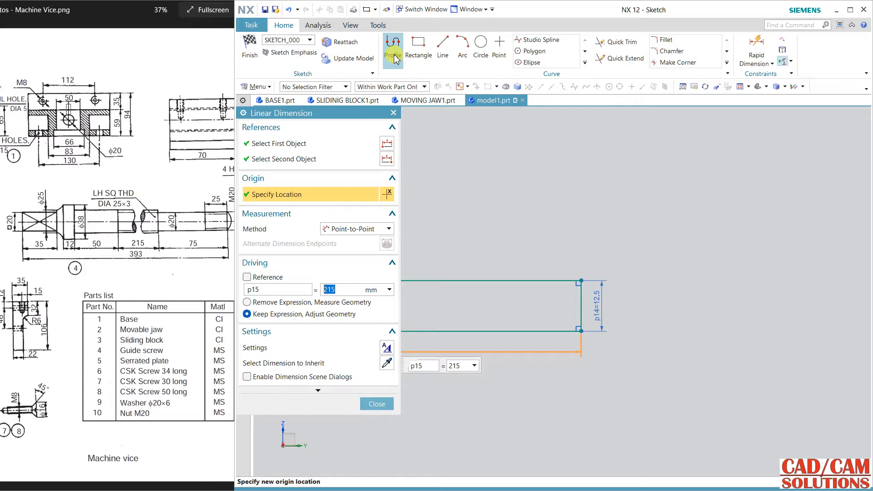
left_click(419, 46)
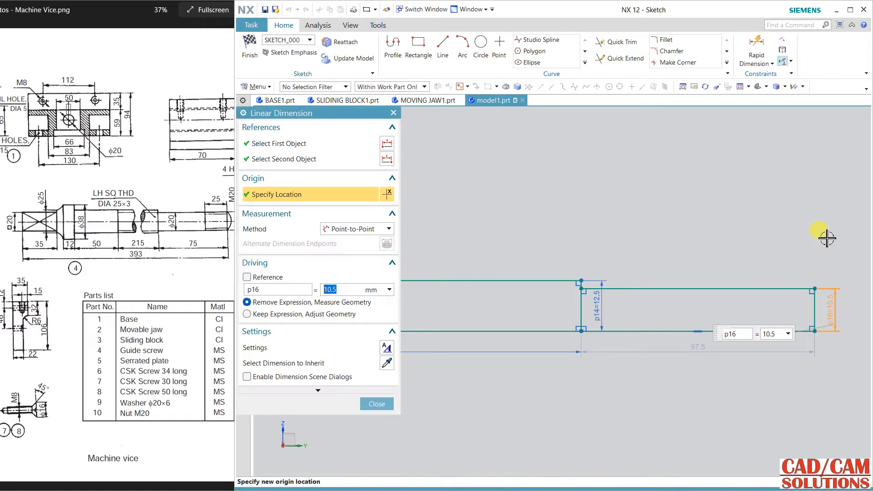
left_click(247, 314)
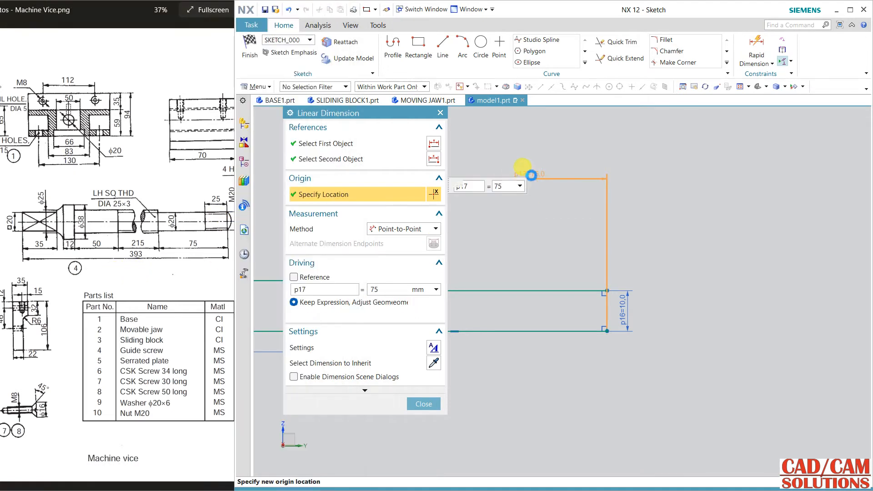
Set the end section to 75 long, add a 3.5 extension line and start an arc from the top corner.
left_click(423, 404)
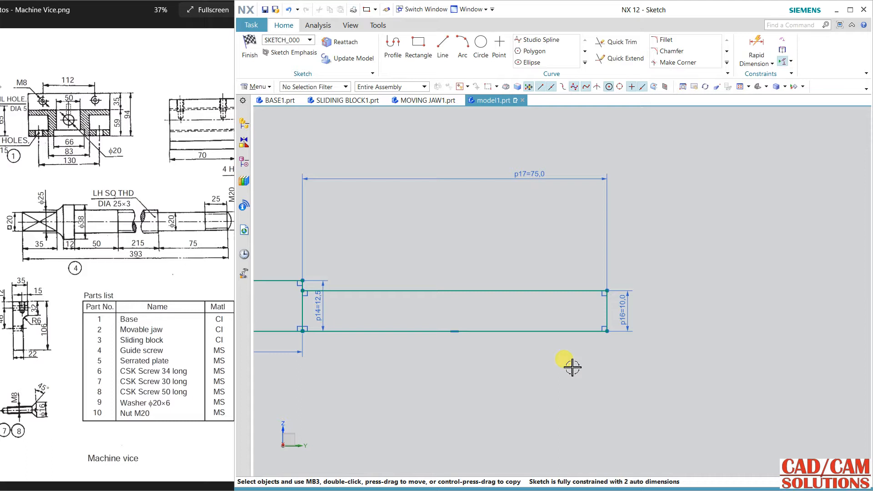
left_click(441, 46)
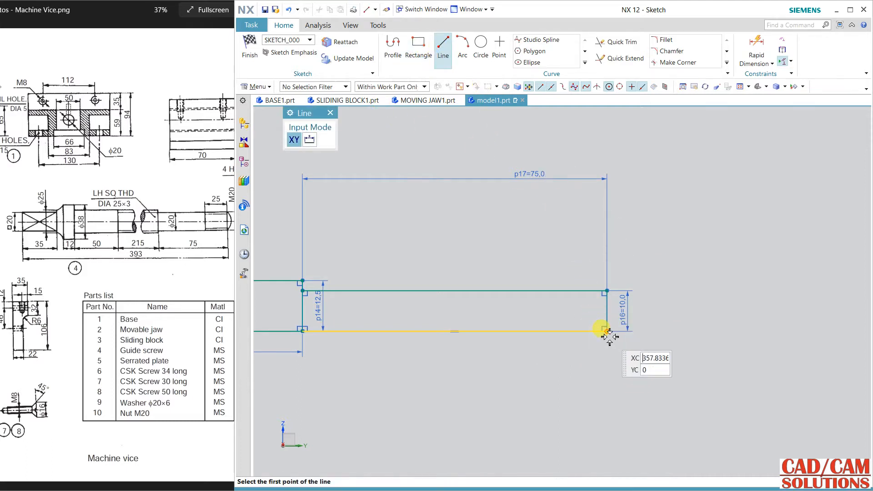
left_click(604, 331)
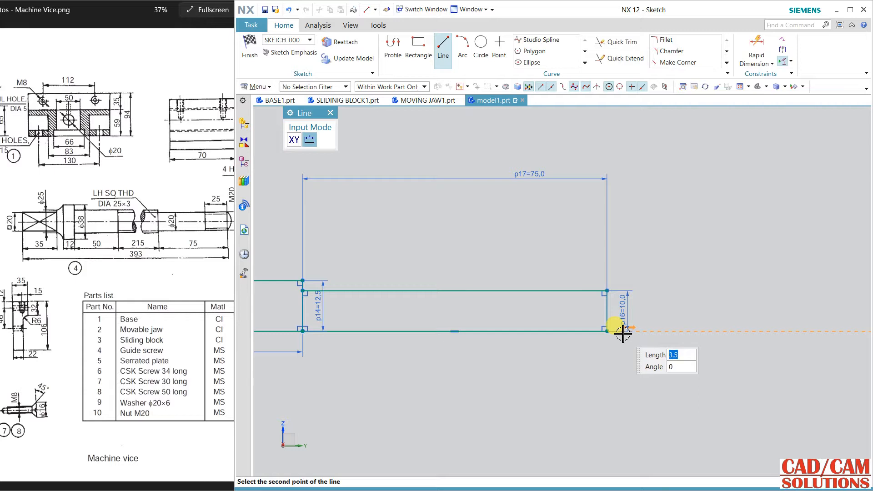
left_click(462, 45)
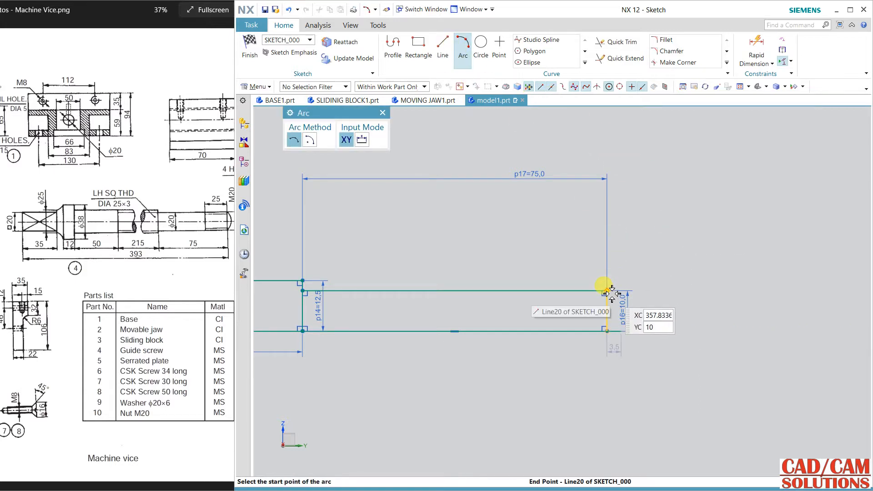
left_click(605, 289)
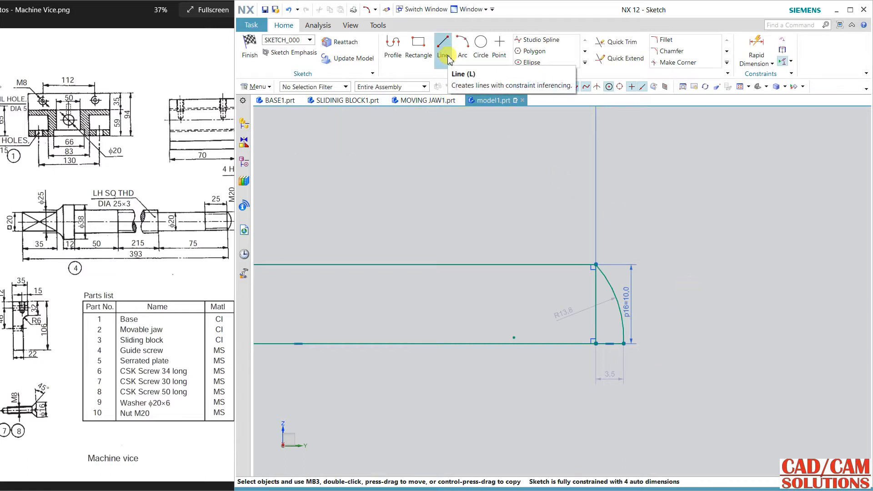
Close the R14.4 tip with a vertical end line dimensioned 10 mm and adjust the old straight end line.
left_click(442, 45)
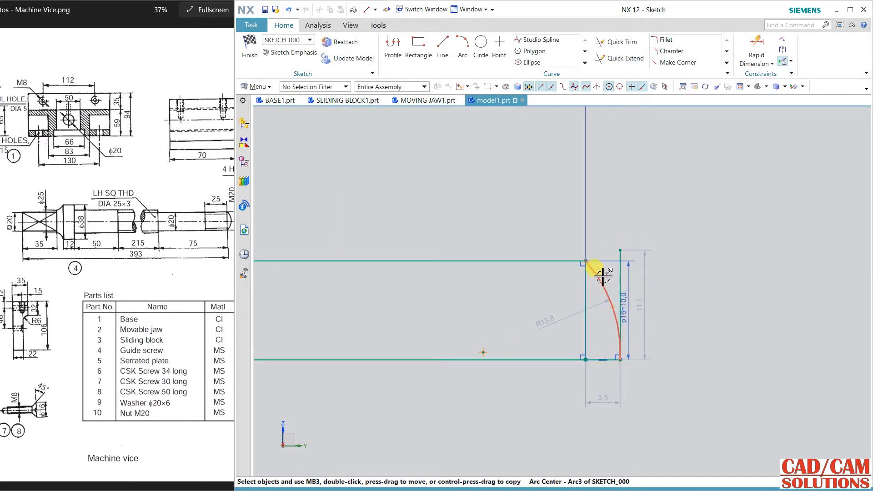
left_click(609, 284)
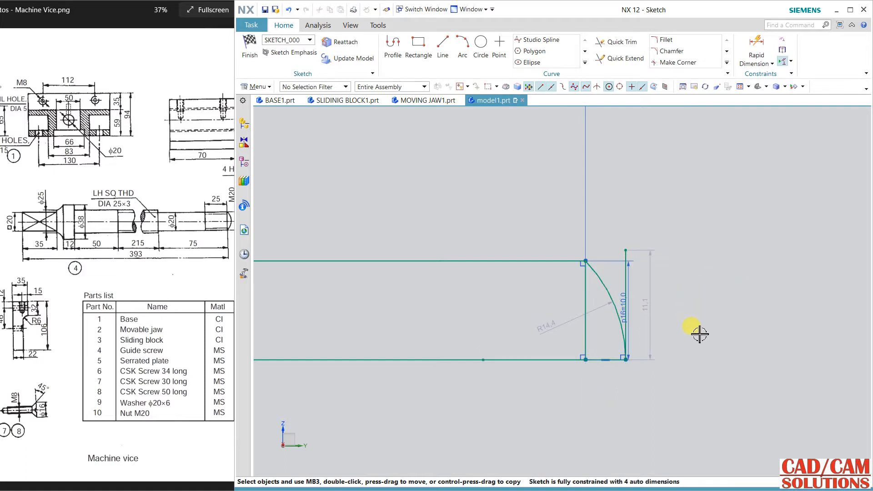
right_click(624, 357)
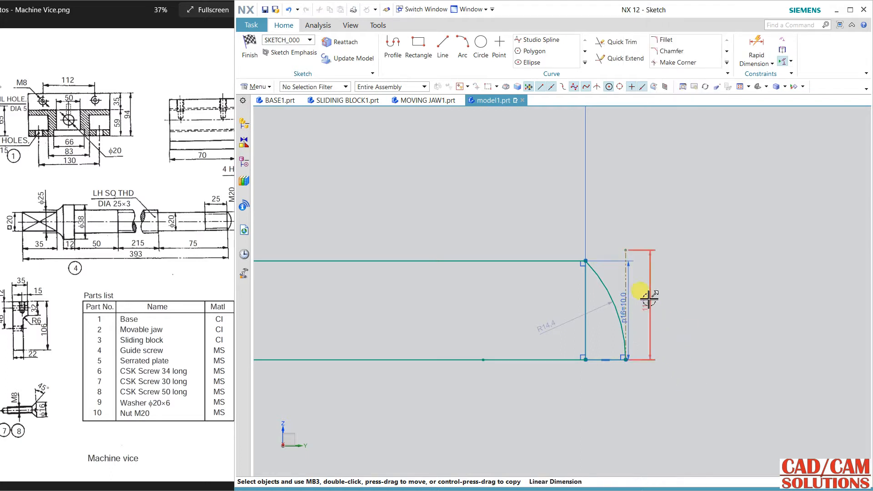
left_click(642, 301)
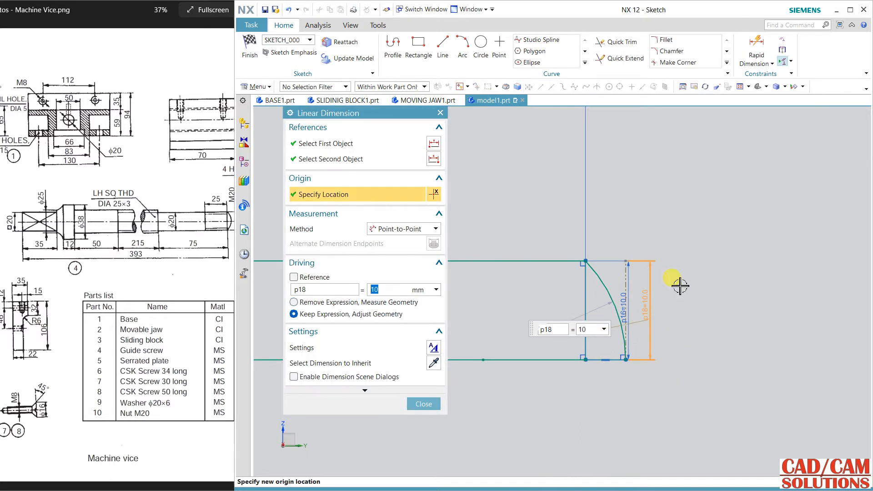
left_click(423, 403)
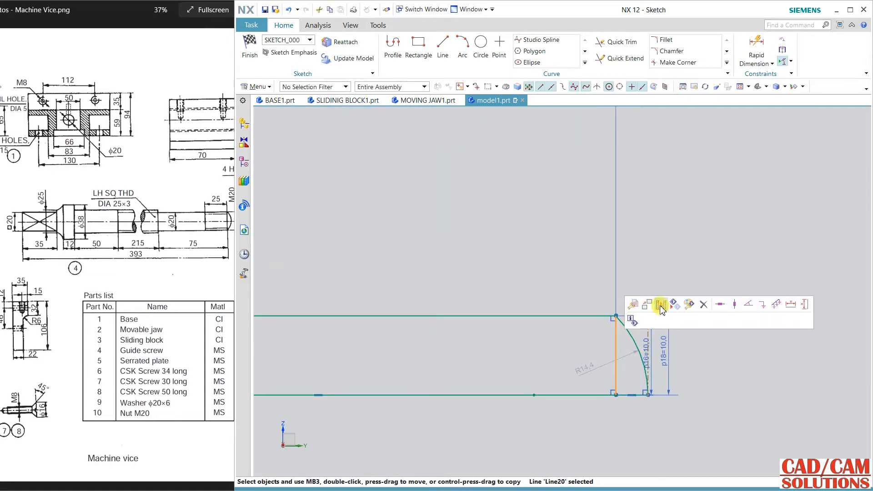
left_click(659, 304)
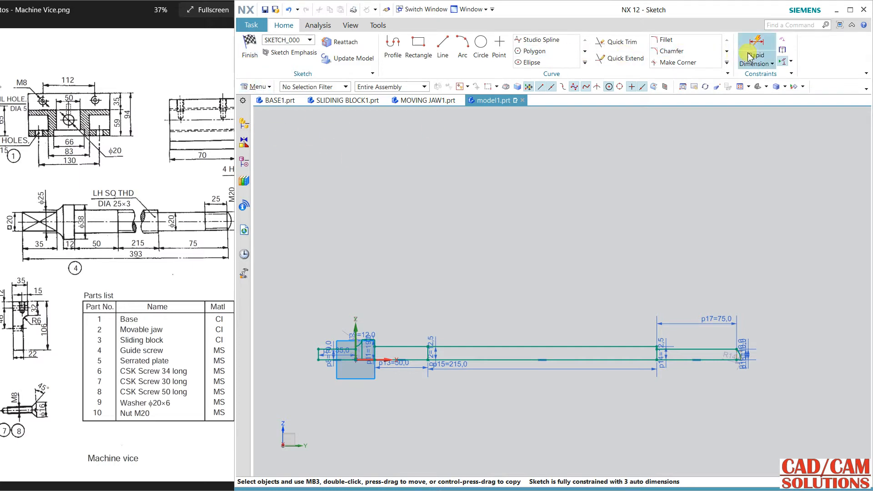
Add an overall 393 mm length dimension between the profile's left and right ends.
left_click(755, 48)
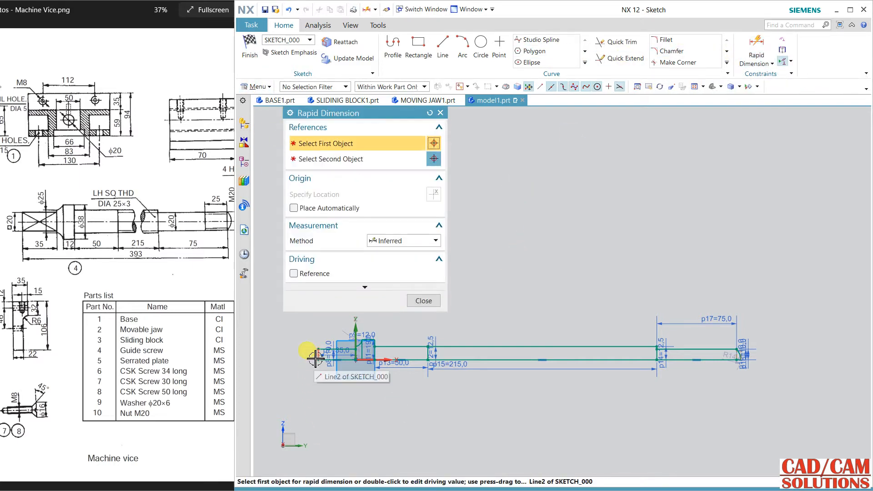
left_click(317, 357)
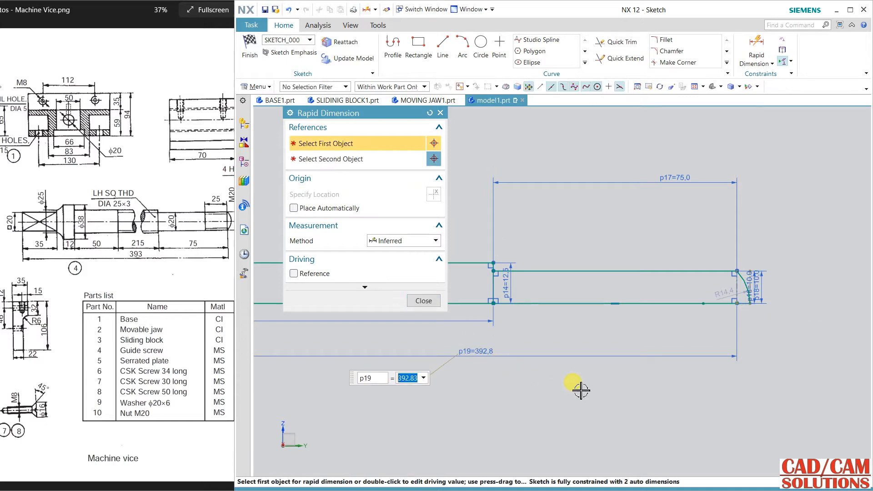
type("393")
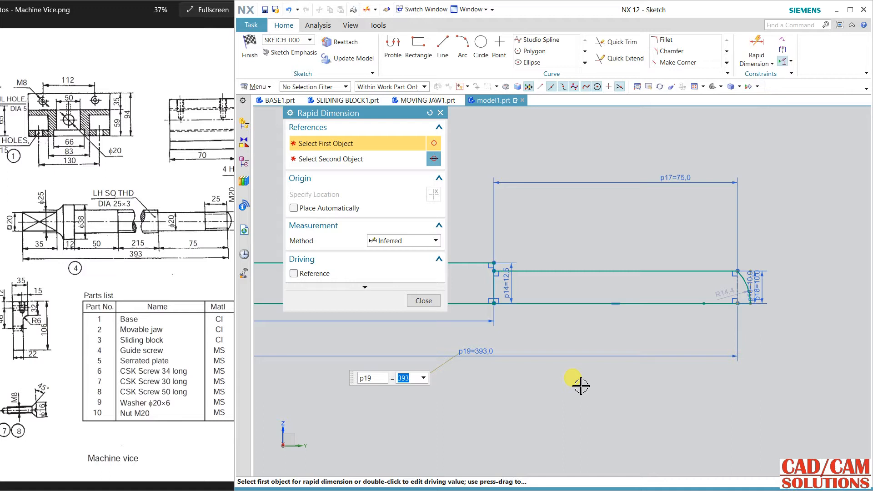
left_click(422, 299)
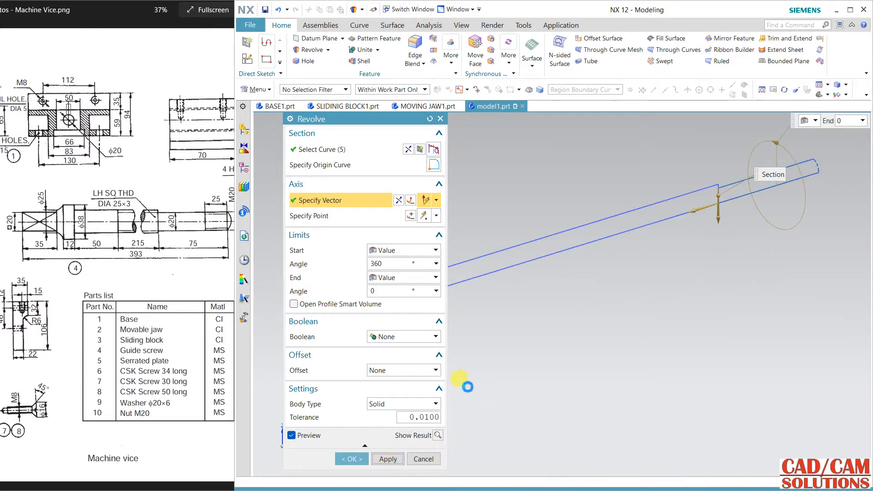
Set the revolve's Boolean to Unite so the revolved shaft joins the existing body.
left_click(401, 336)
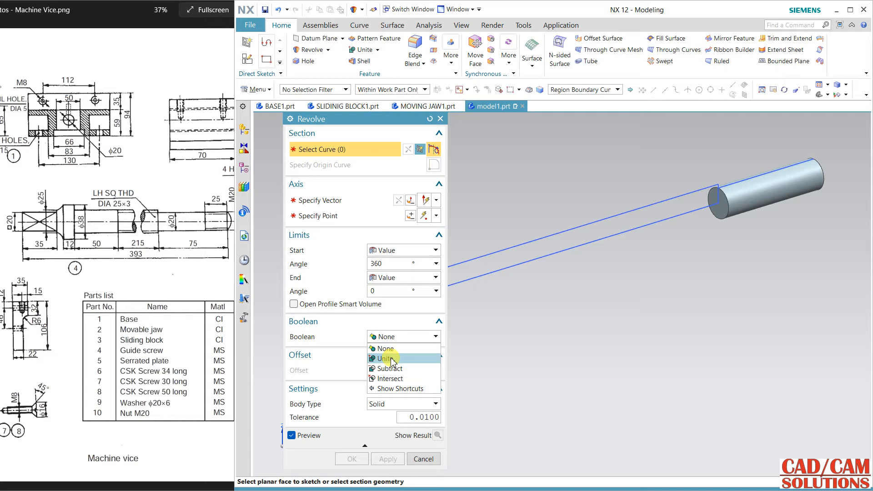
left_click(385, 358)
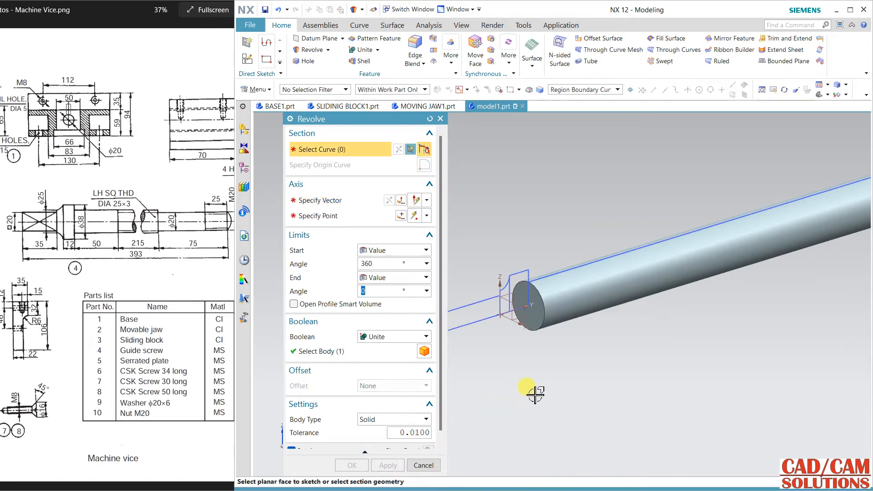
left_click(495, 311)
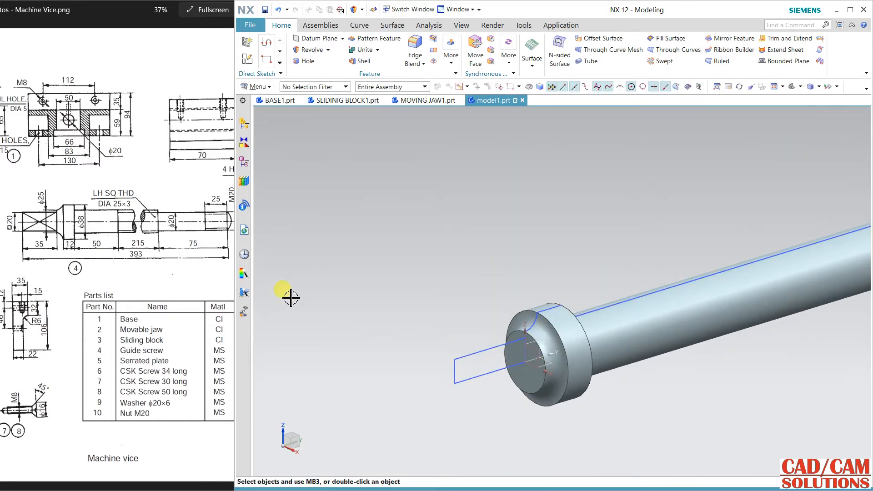
mouse_move(369, 183)
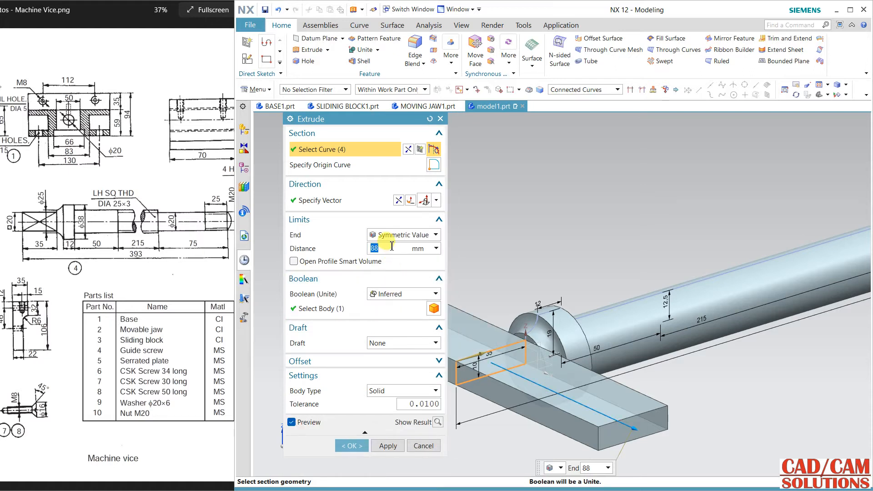
Extrude the rectangle 10 mm symmetrically into a square head united with the shaft.
type("10")
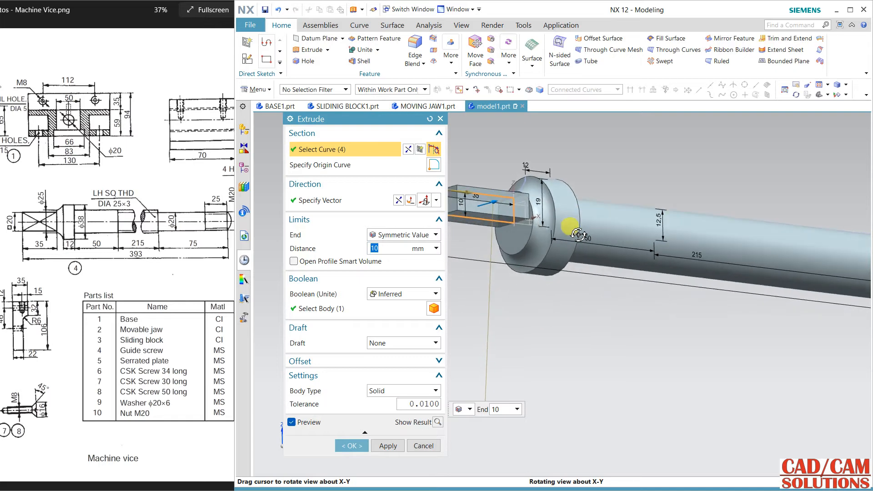
left_click_drag(576, 234, 596, 247)
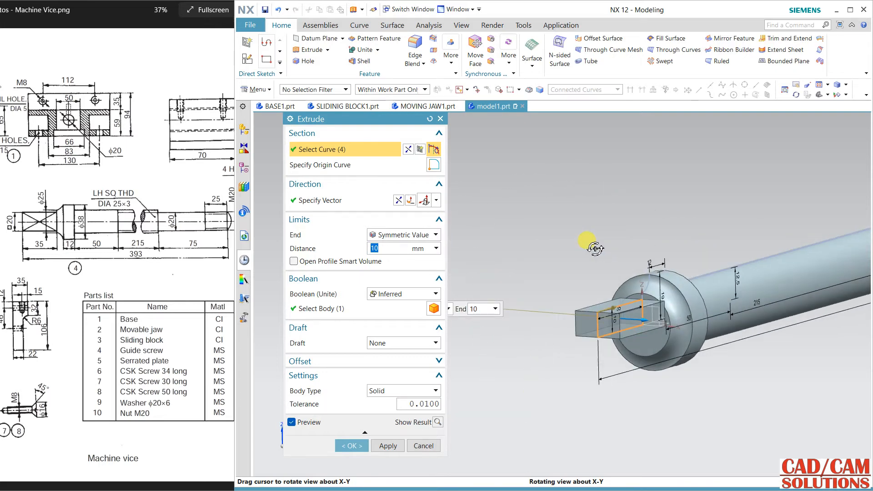
left_click_drag(594, 248, 595, 242)
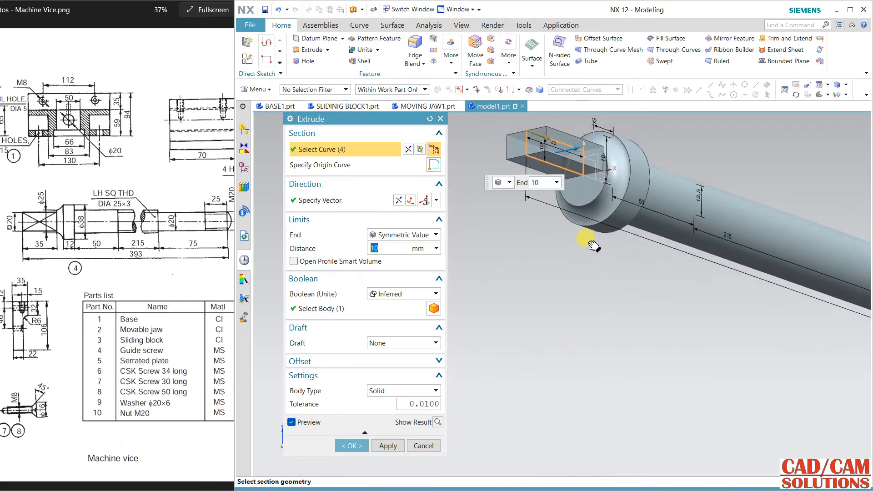
left_click_drag(590, 242, 623, 339)
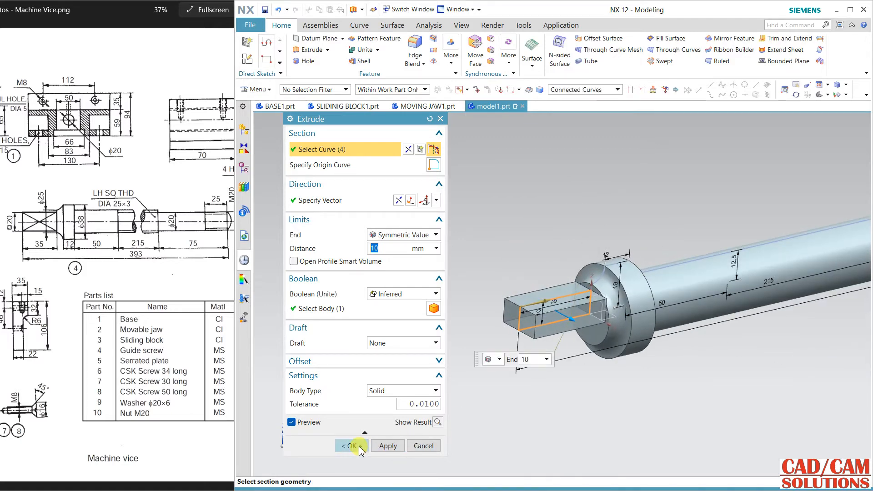
left_click(349, 446)
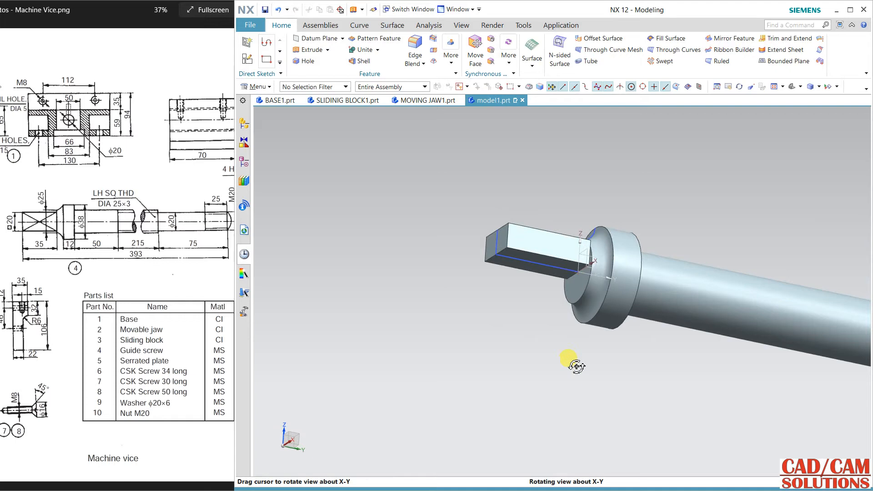
left_click_drag(577, 365, 549, 136)
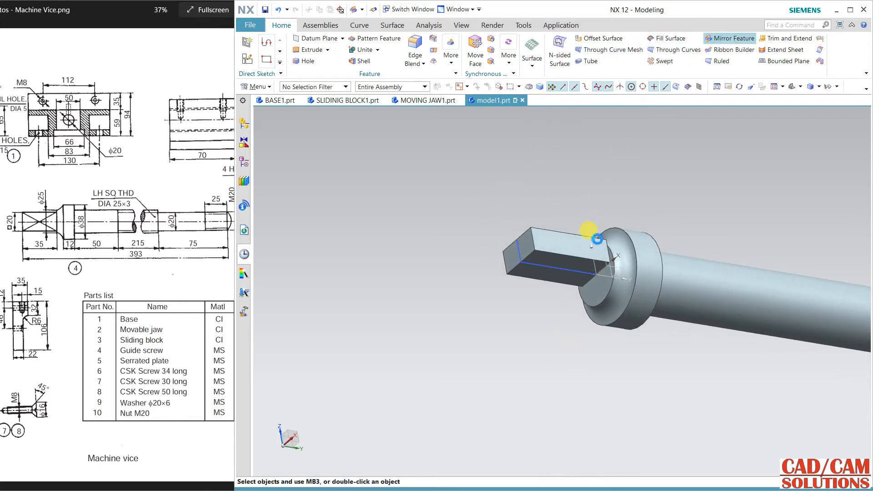
Mirror the square-head extrude across the profile plane, then probe the collar face with Move Face and cancel.
left_click(732, 38)
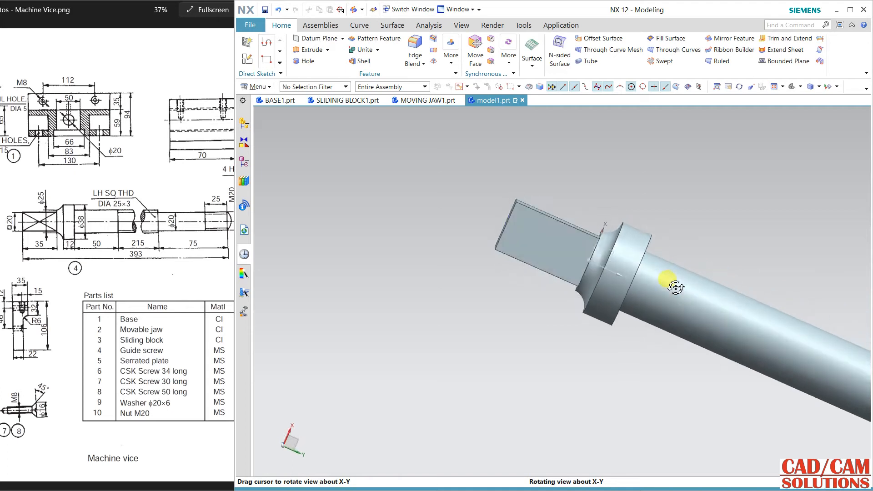
left_click_drag(675, 285, 666, 340)
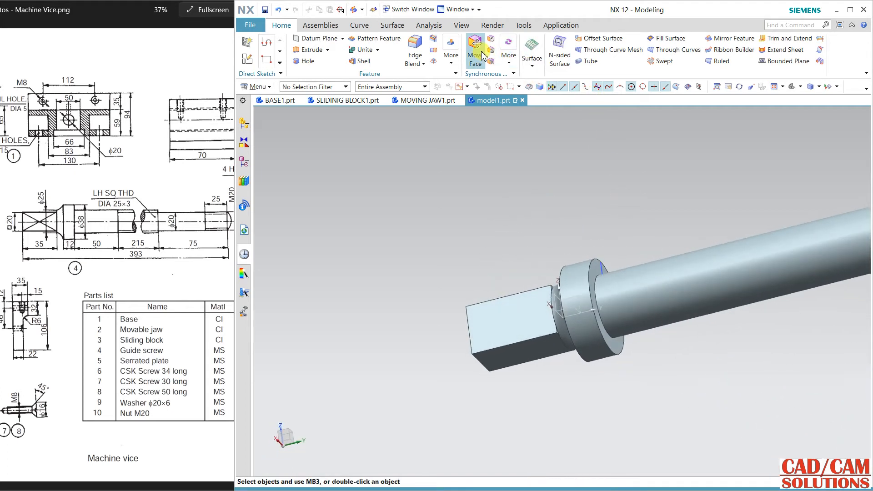
left_click(475, 49)
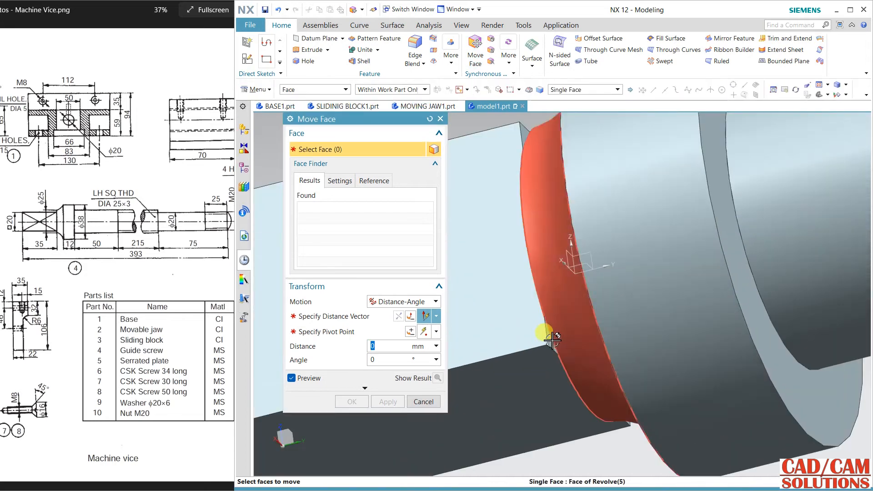
left_click(553, 339)
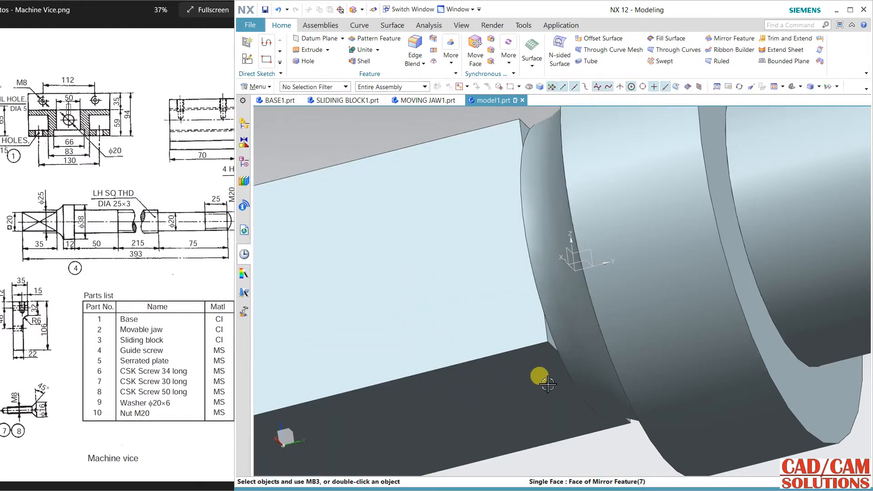
left_click_drag(546, 384, 556, 184)
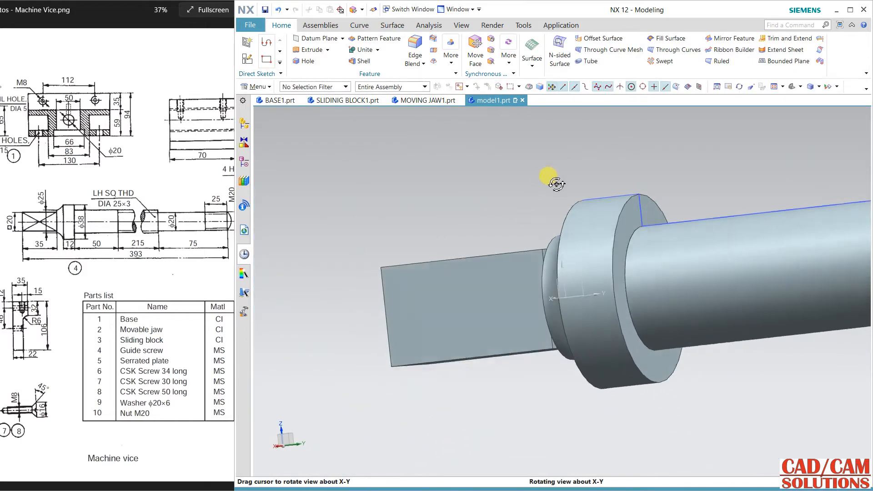
left_click_drag(557, 184, 485, 286)
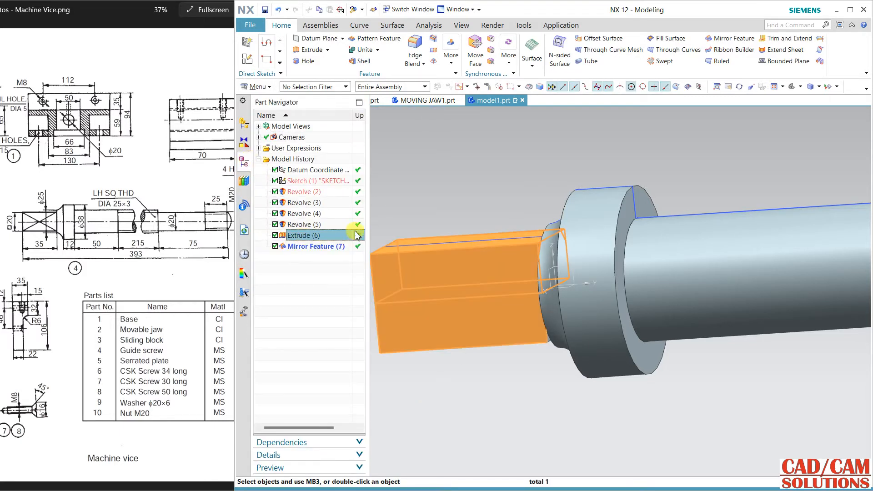
Offset the square block face next to the collar by 1.5 mm via Offset Region on Extrude (6).
left_click(317, 246)
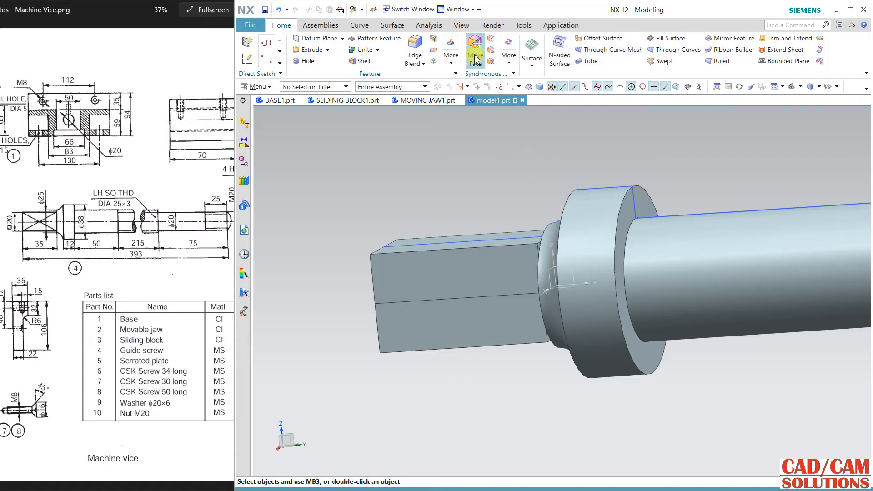
mouse_move(491, 40)
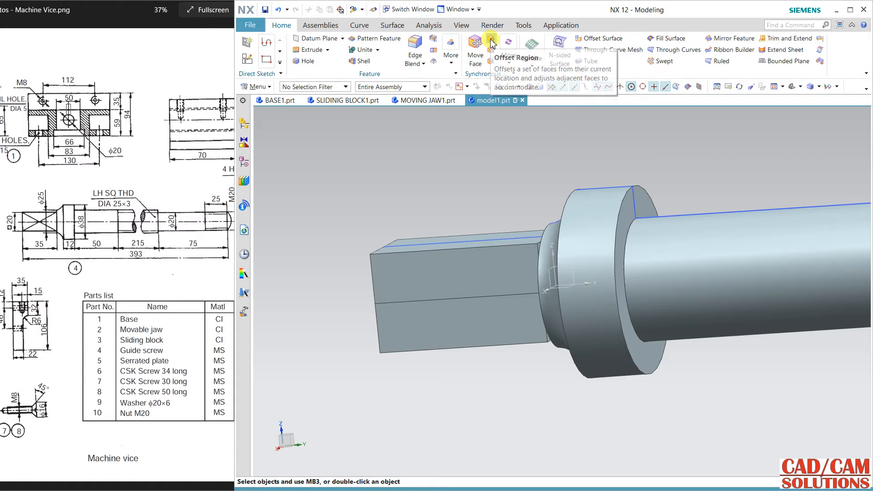
left_click(490, 42)
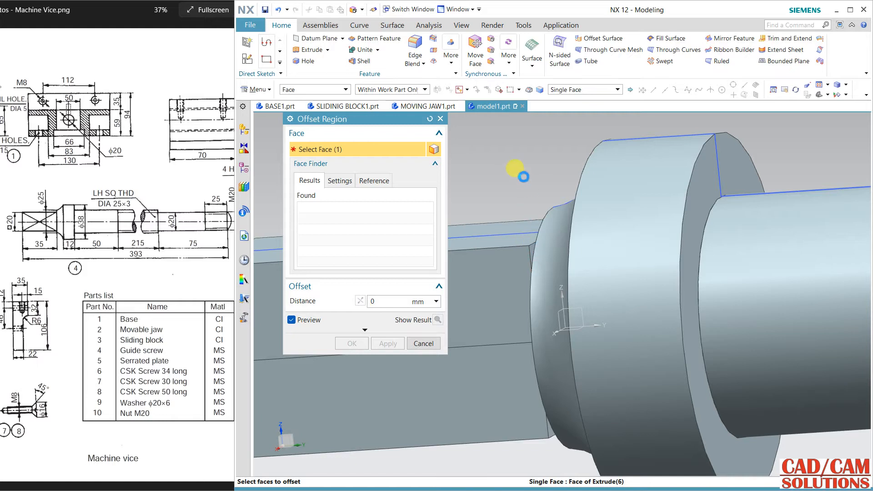
left_click(540, 251)
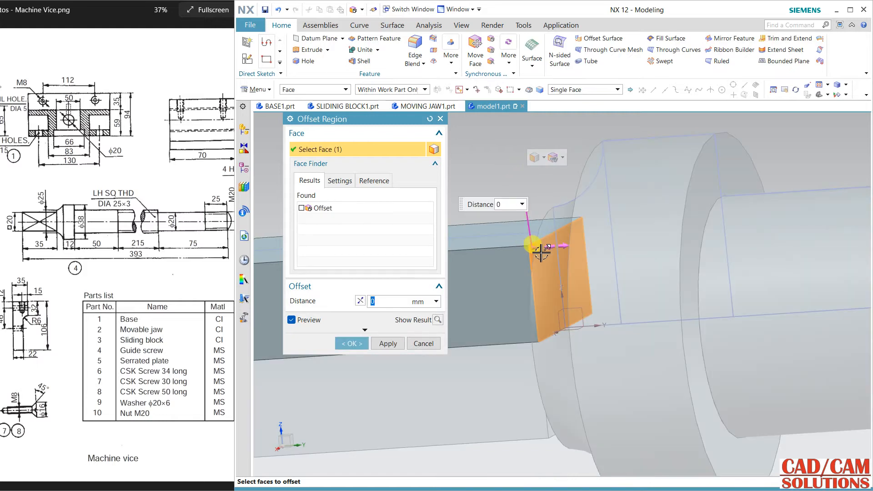
type("1.5")
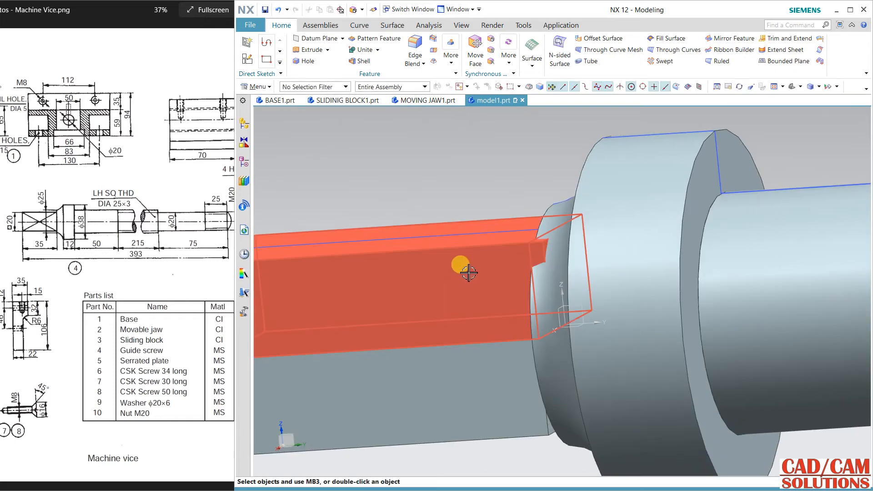
left_click_drag(467, 271, 496, 263)
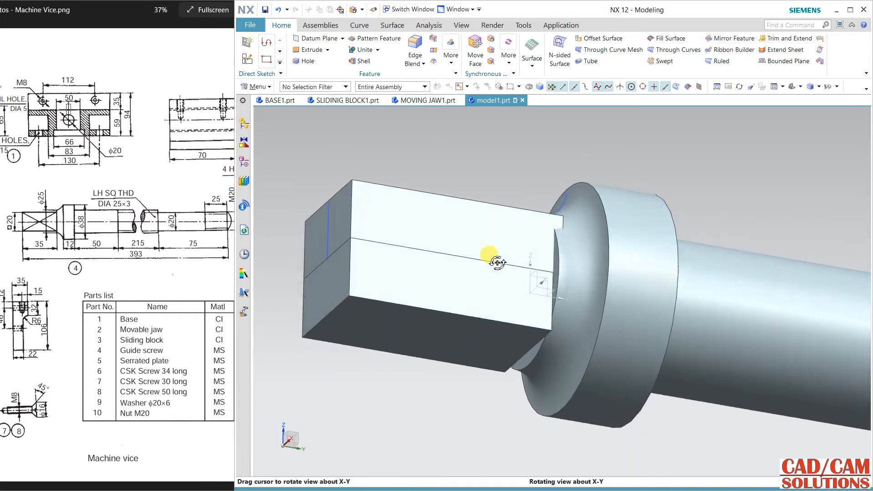
left_click_drag(495, 262, 504, 261)
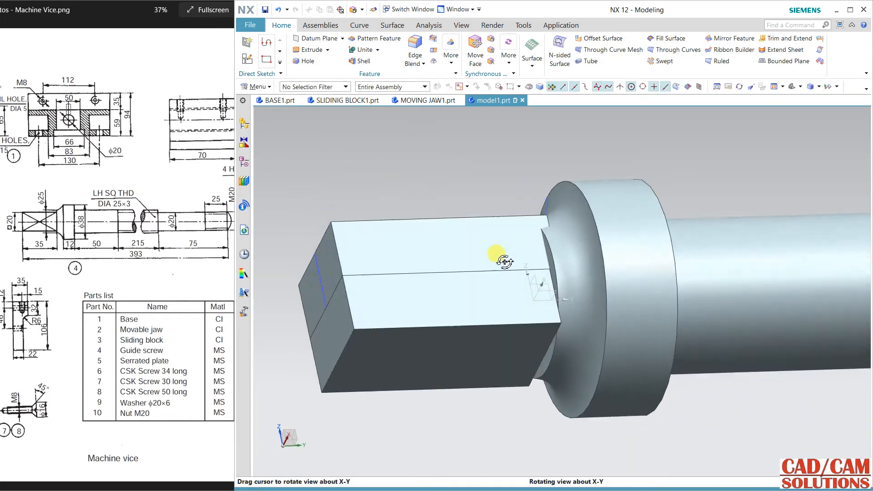
left_click_drag(503, 262, 537, 228)
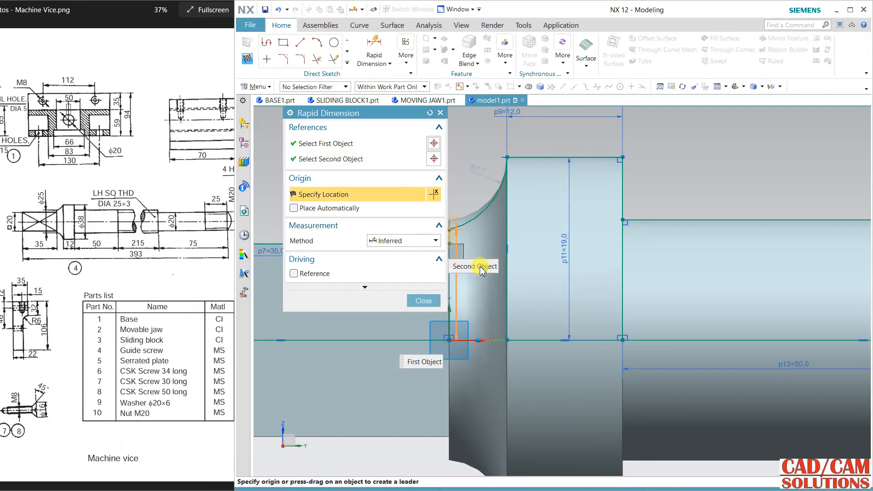
Dimension the block height 12.5 mm from the axis and finish the sketch to rebuild it.
left_click(482, 270)
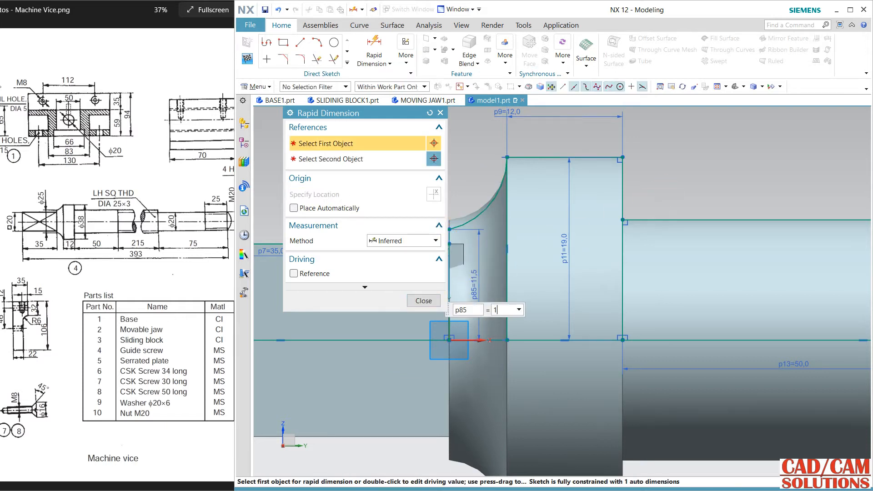
type("12.5")
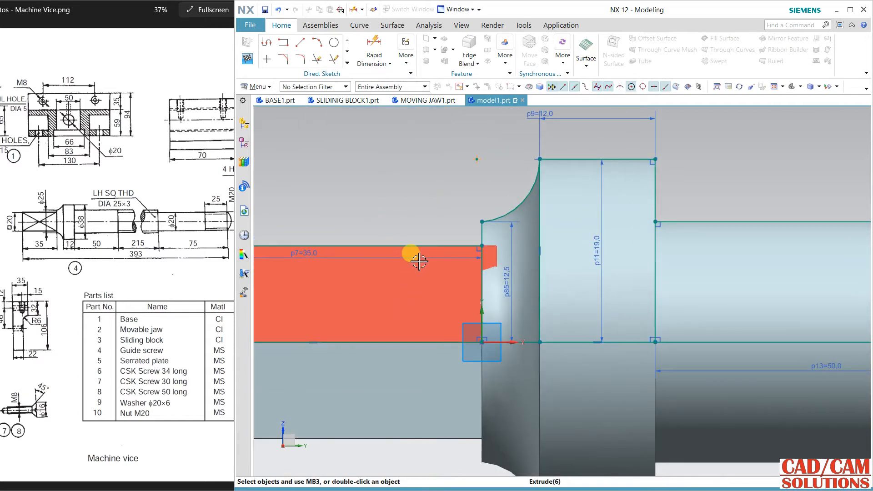
left_click(246, 59)
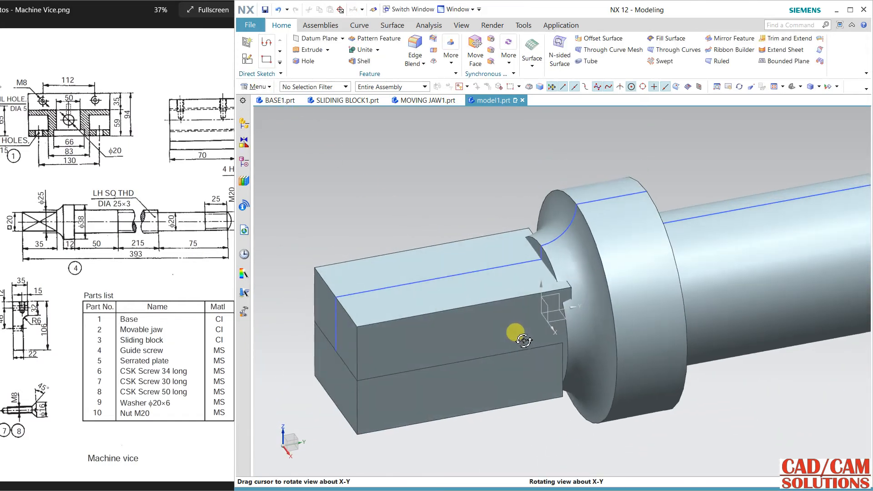
left_click_drag(524, 339, 504, 331)
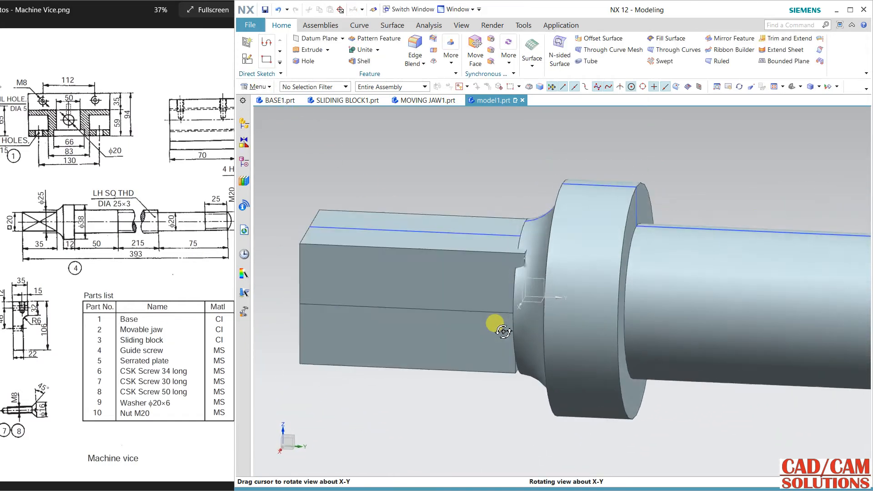
left_click_drag(493, 328, 520, 331)
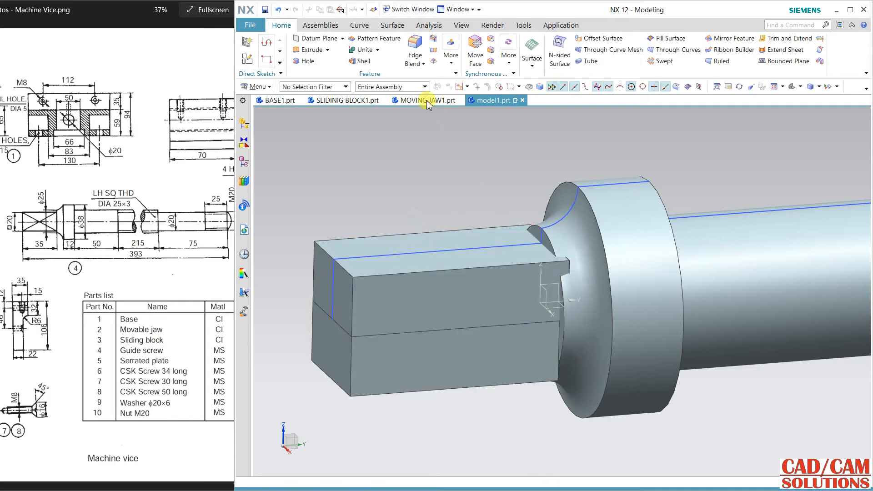
Unite the square block with the guide screw shaft into one solid.
left_click(360, 49)
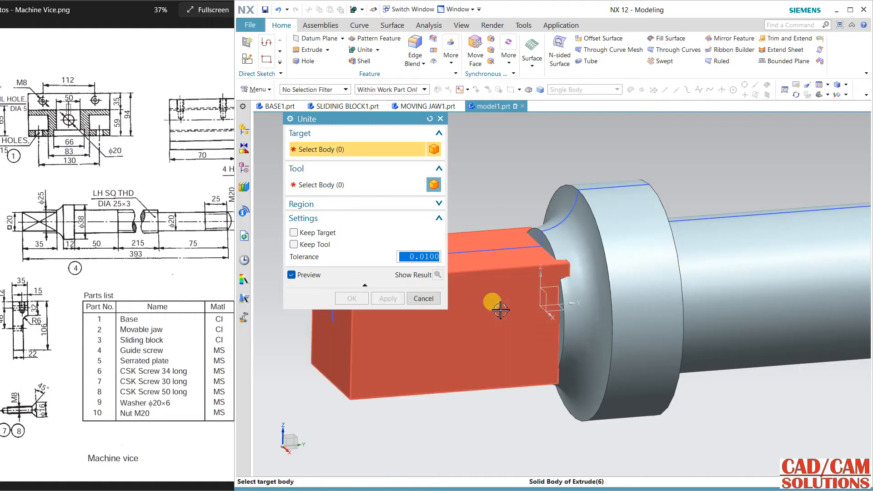
left_click(499, 302)
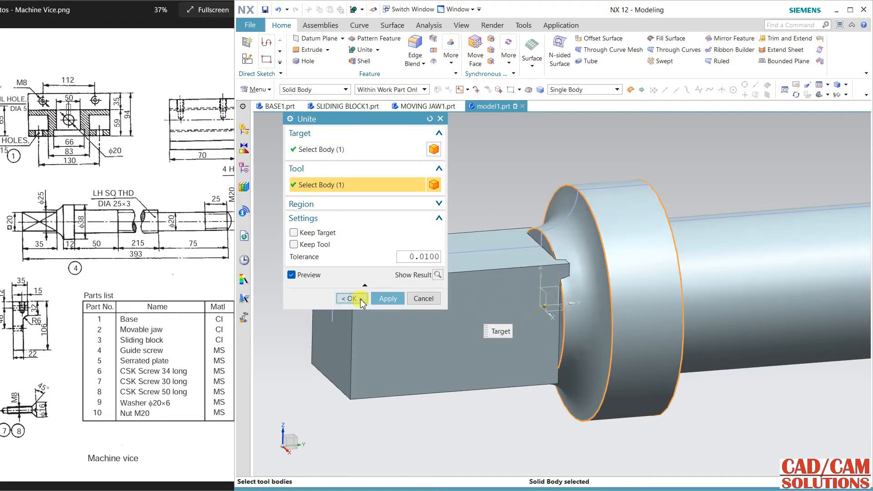
left_click(348, 298)
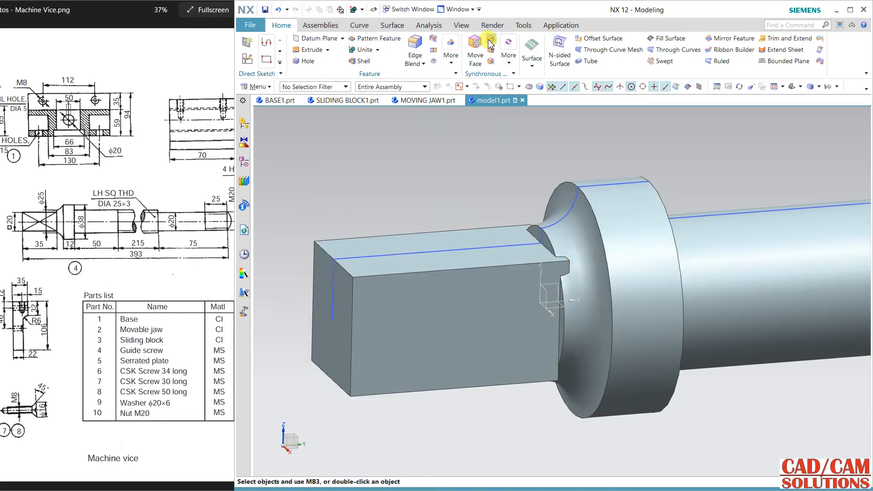
Offset the side faces of the square end by 1 mm.
left_click(489, 40)
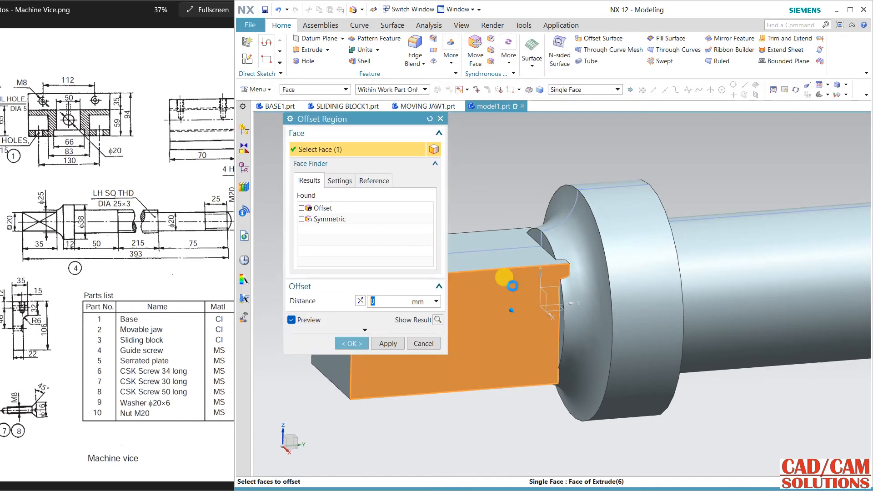
left_click_drag(512, 283, 596, 283)
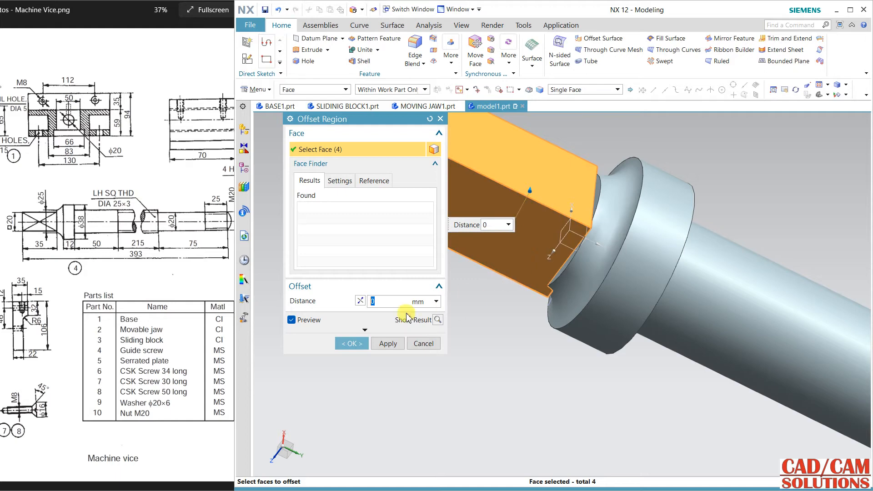
type("1")
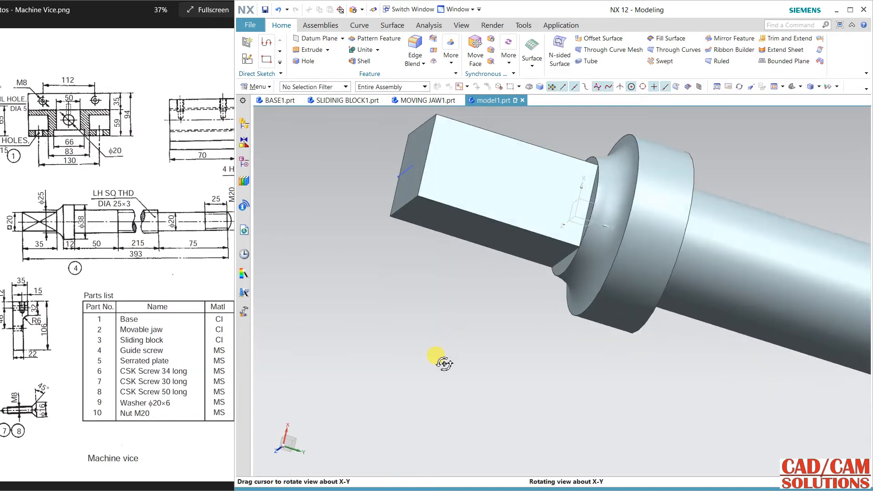
left_click_drag(440, 359, 438, 449)
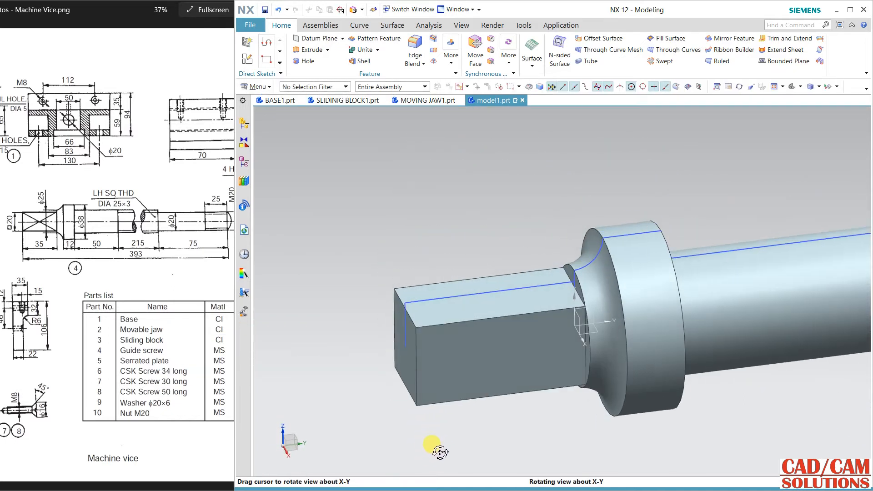
left_click_drag(437, 448, 539, 277)
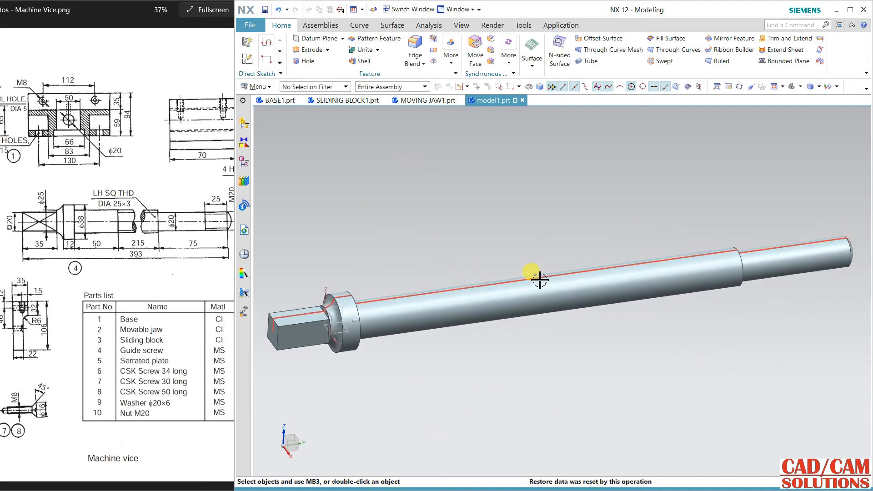
left_click_drag(539, 278, 541, 338)
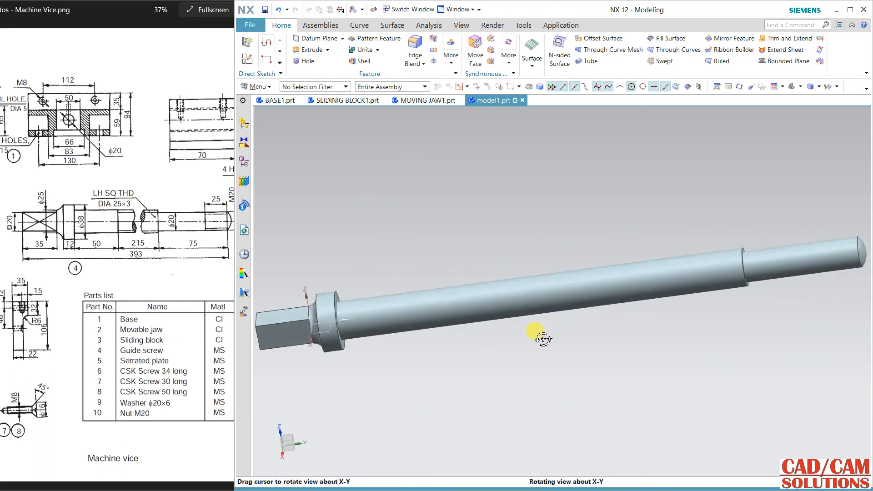
left_click_drag(542, 336, 540, 343)
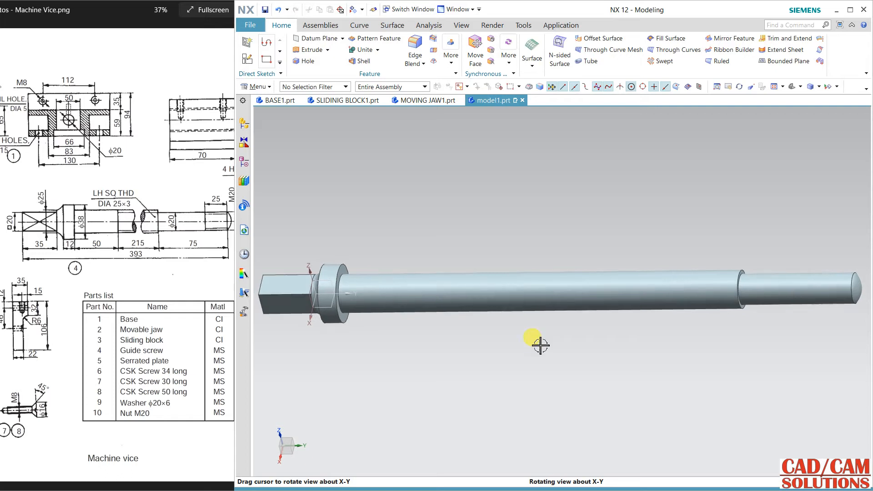
left_click(515, 274)
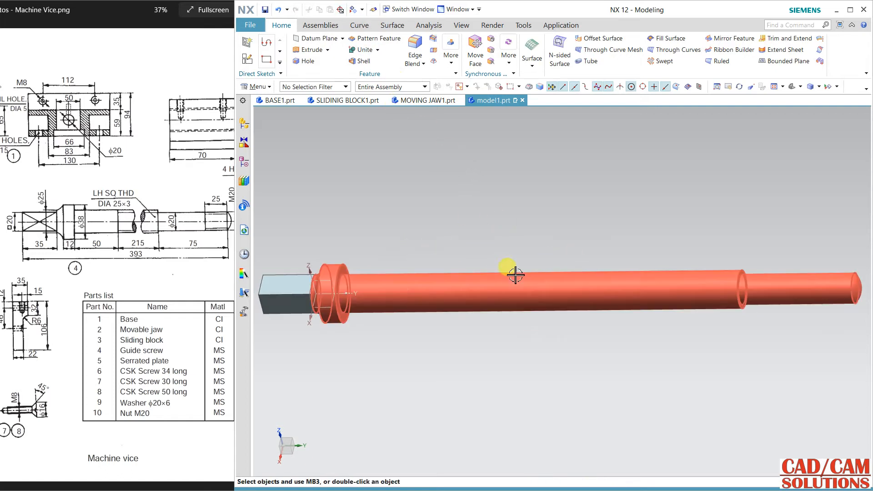
left_click(256, 87)
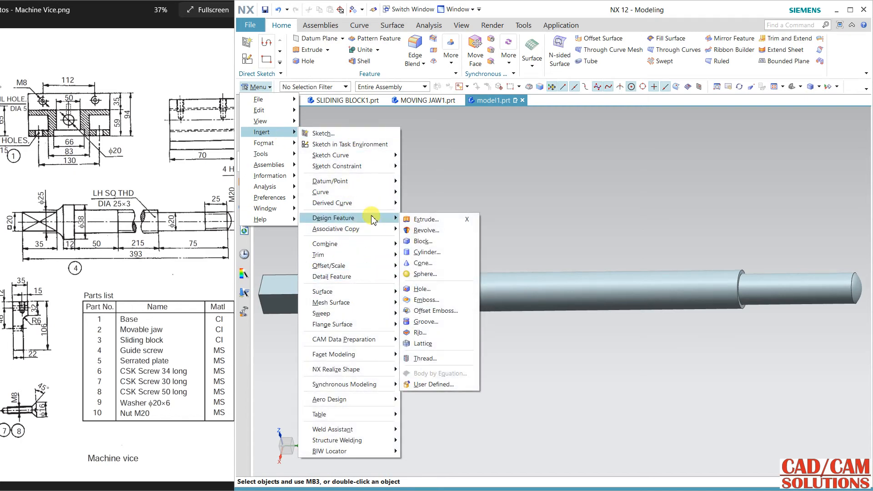
mouse_move(423, 358)
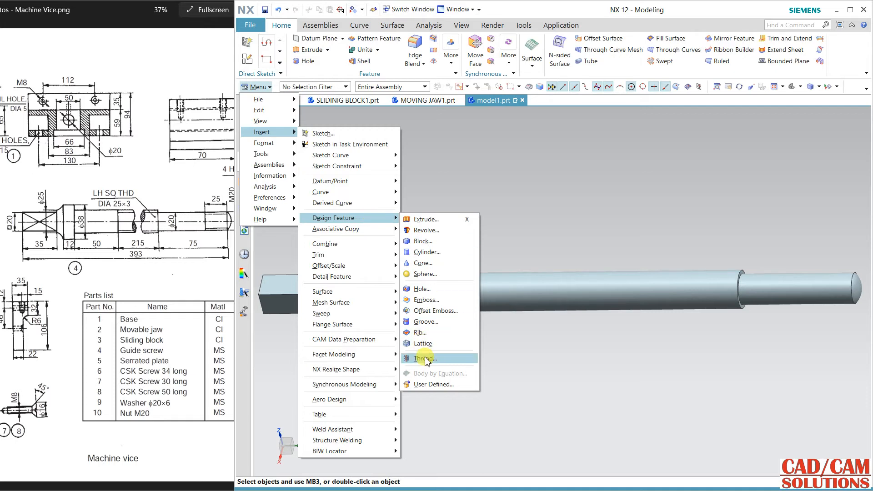
Add a detailed left-hand thread on the shaft: length 215 mm, pitch 3 mm, angle 90.
left_click(425, 358)
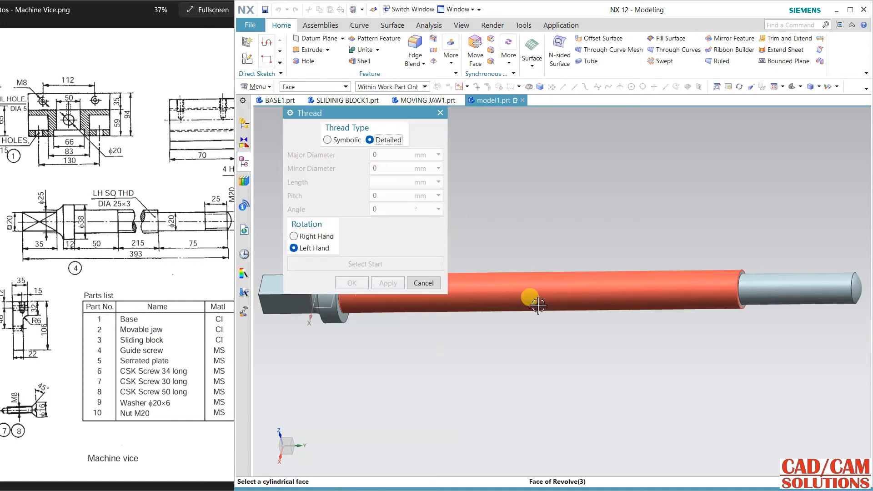
left_click(529, 297)
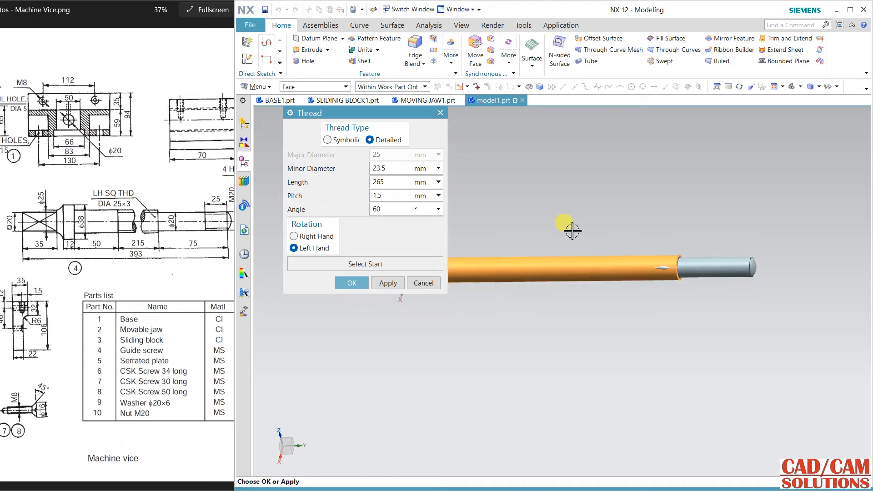
left_click_drag(571, 230, 673, 226)
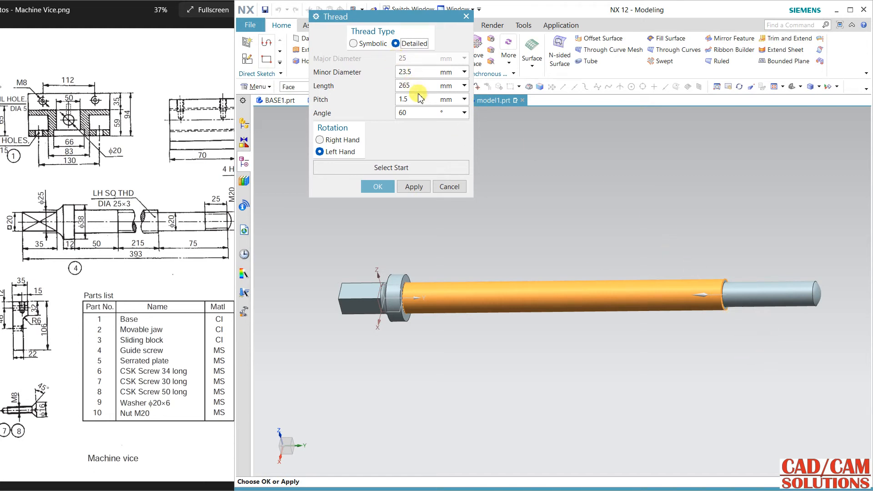
type("215")
type("3")
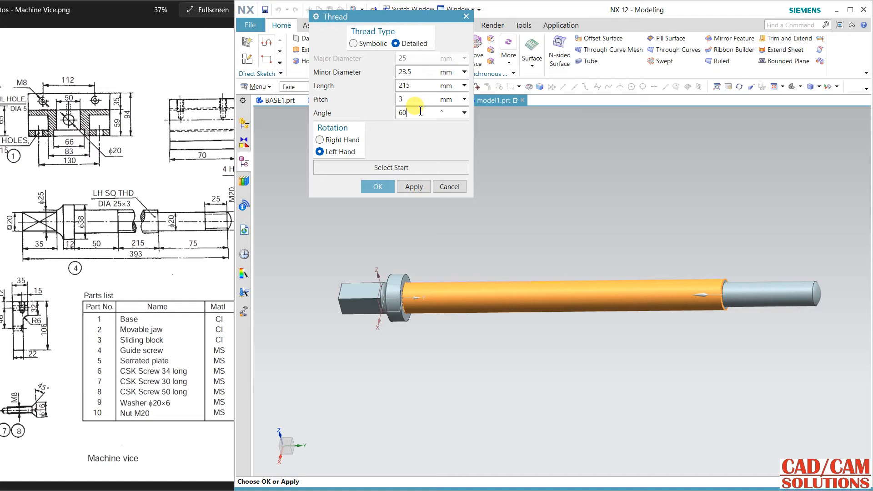
type("90")
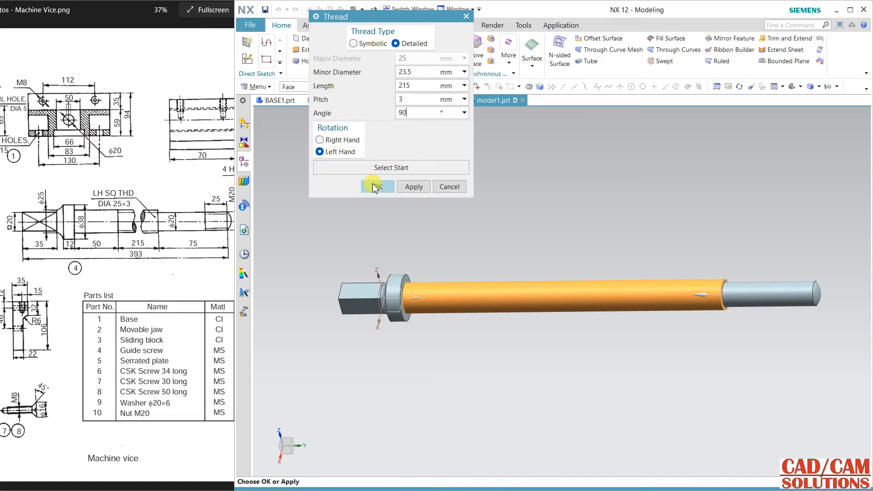
left_click(376, 185)
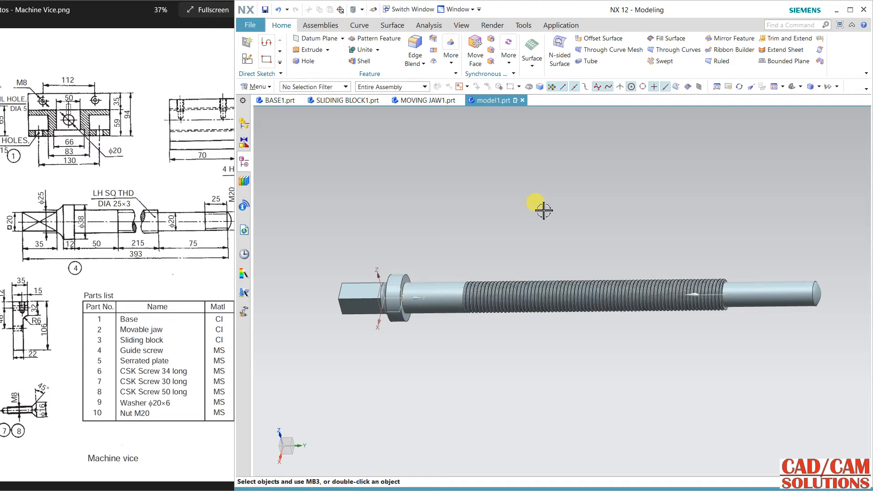
left_click_drag(540, 209, 582, 356)
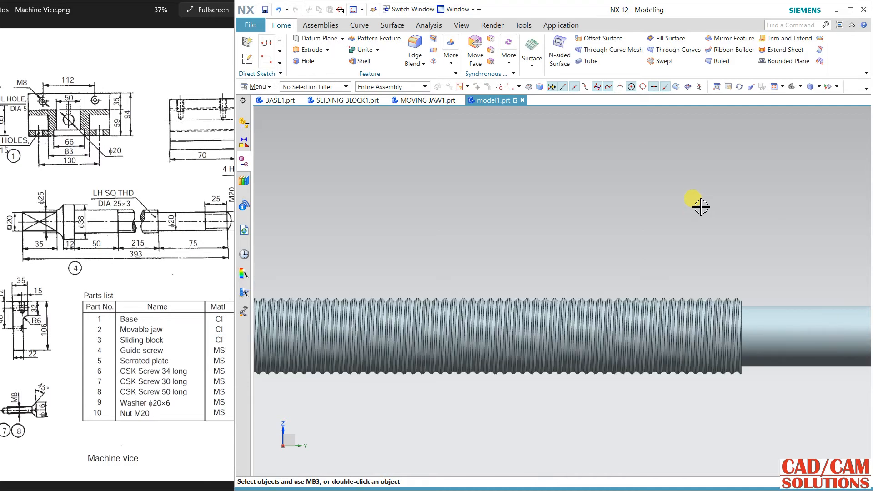
left_click_drag(700, 208, 679, 223)
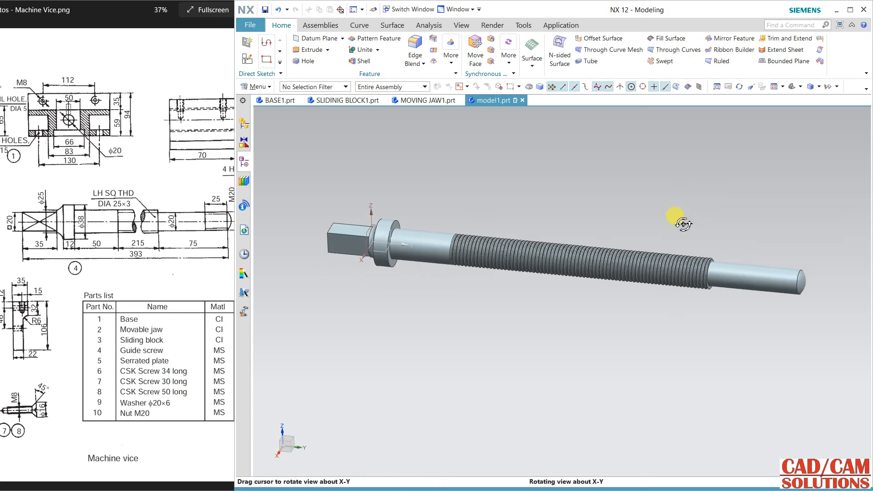
left_click_drag(679, 220, 624, 195)
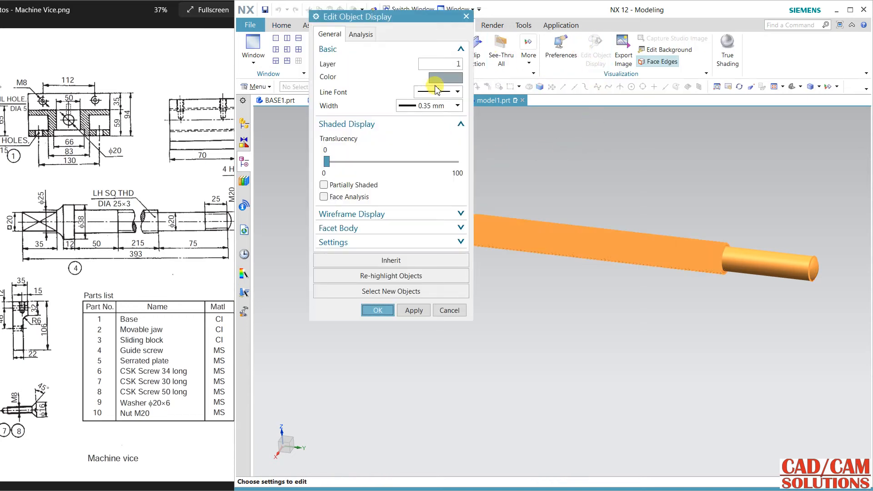
Recolour the whole guide screw from grey to tan in Edit Object Display.
left_click(440, 76)
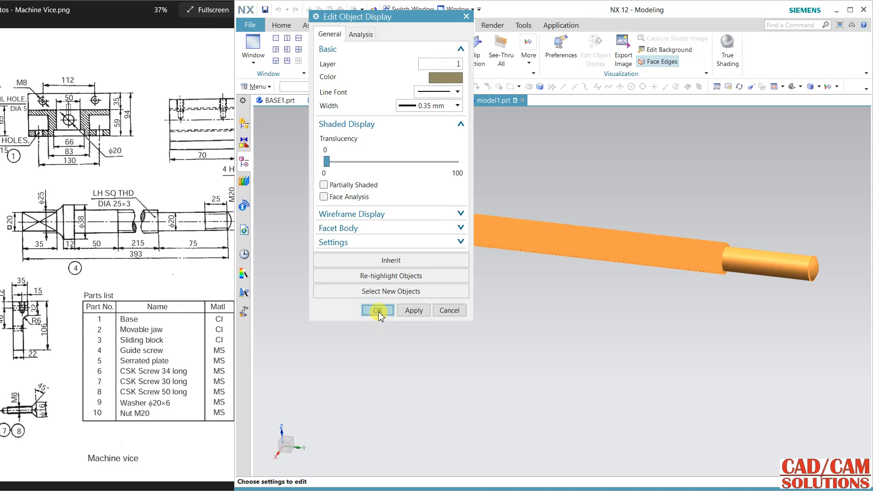
left_click(377, 310)
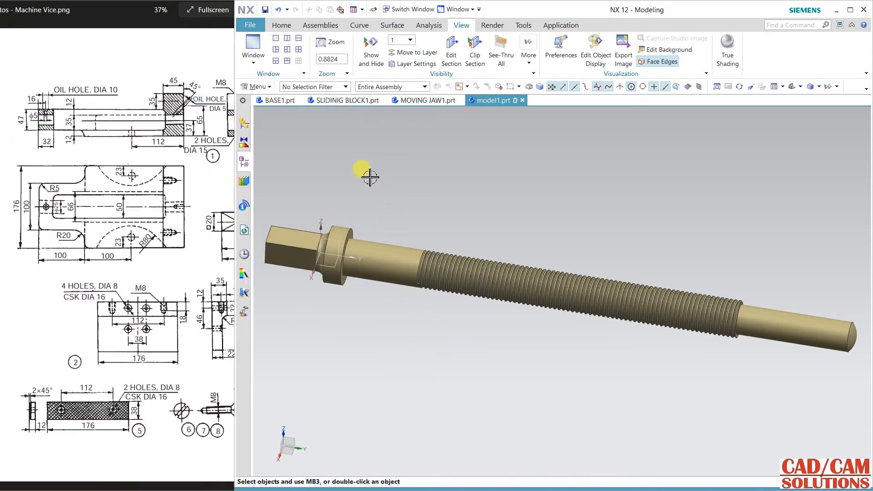
mouse_move(471, 262)
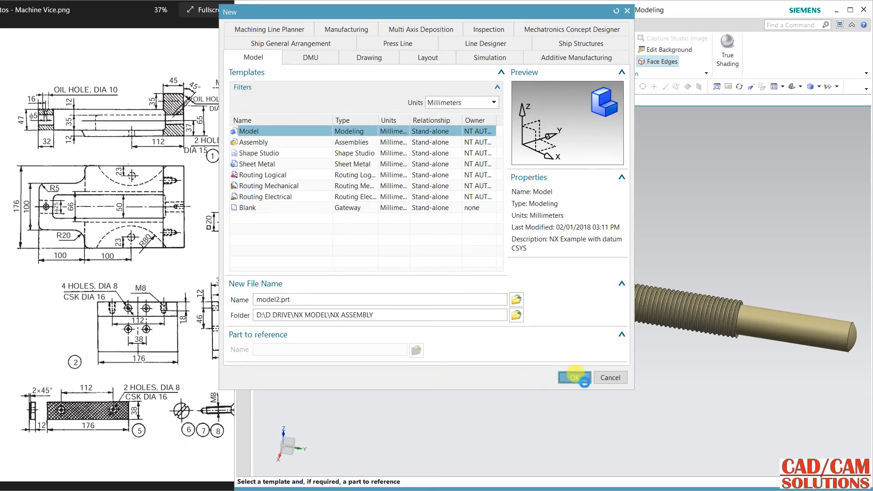
Create new part model2 and sketch a rectangle on the default plane, positioned on the horizontal axis.
left_click(573, 377)
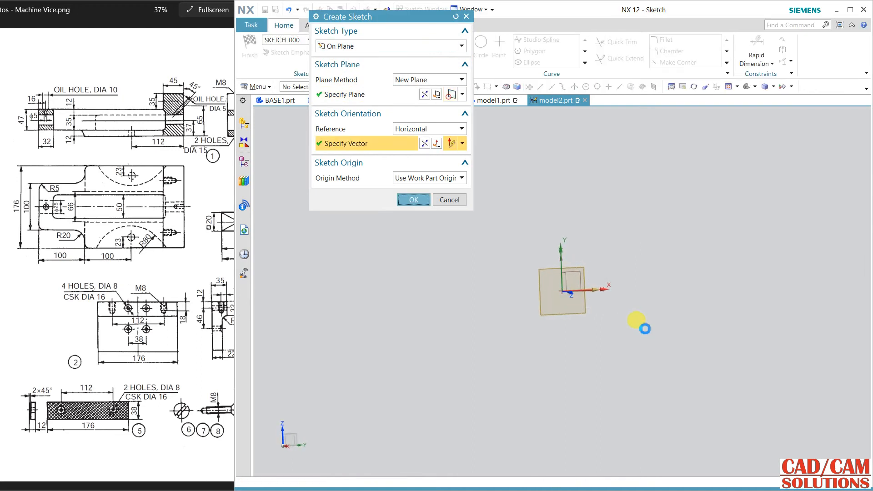
left_click(412, 199)
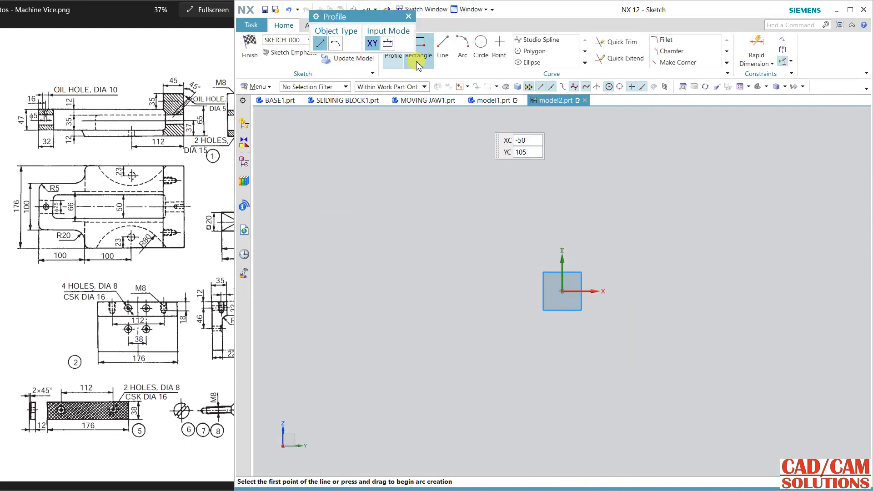
left_click(418, 48)
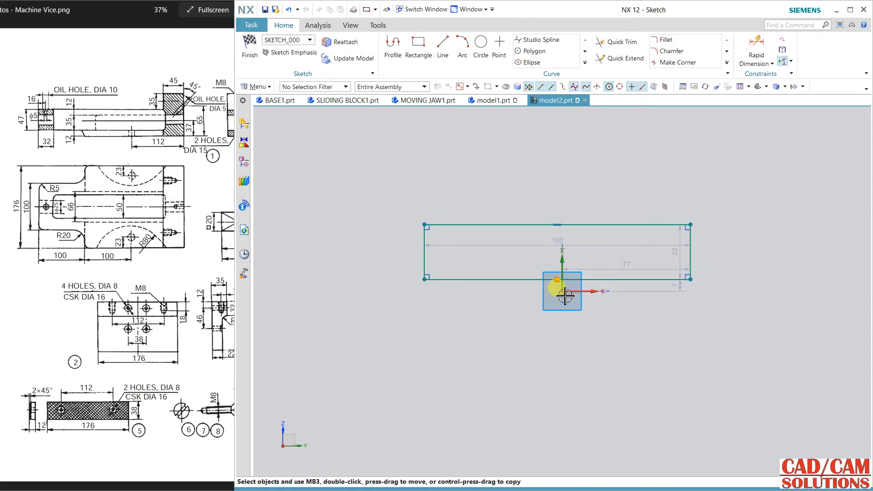
left_click_drag(564, 294, 585, 254)
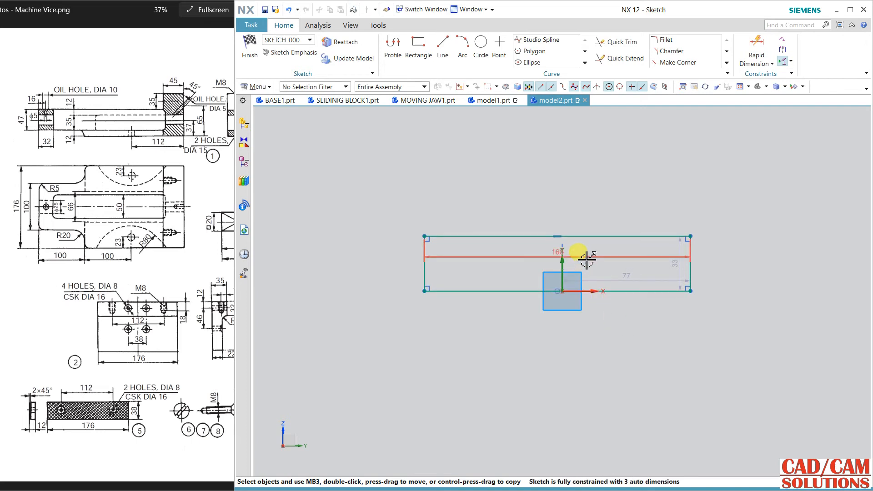
Dimension the rectangle 176 mm long by 38 mm wide, fully constraining it.
double_click(558, 252)
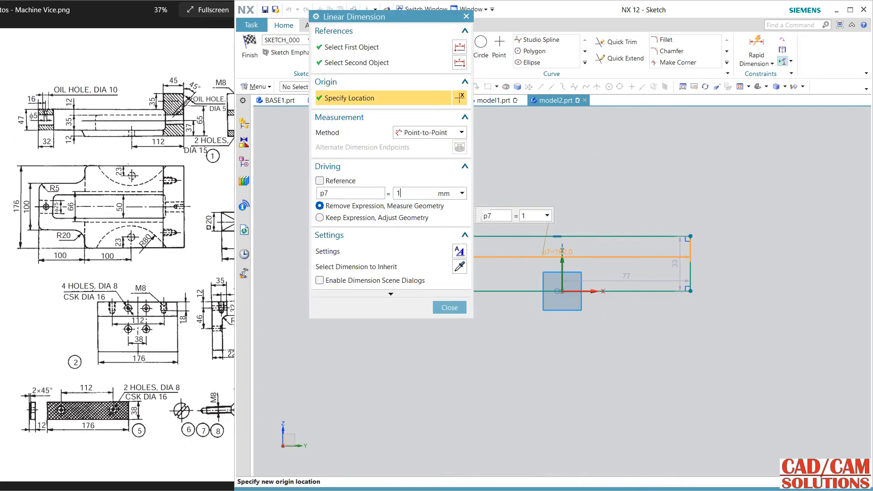
type("176")
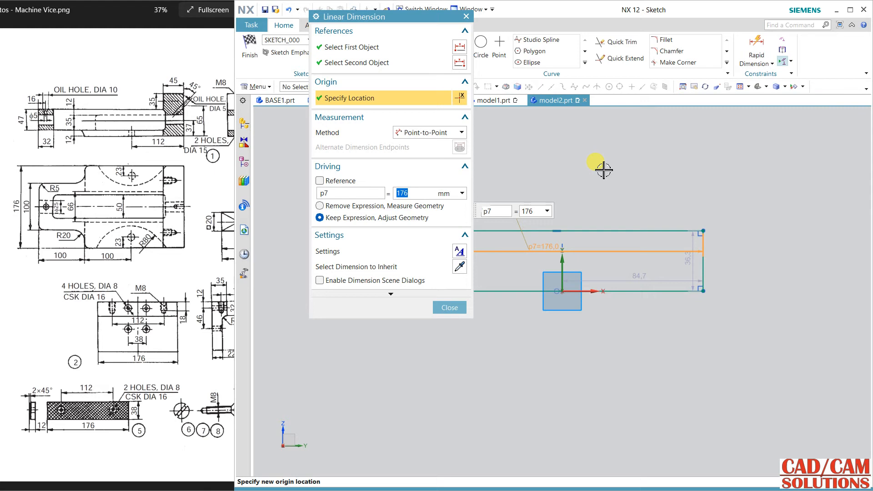
left_click(448, 307)
type("38")
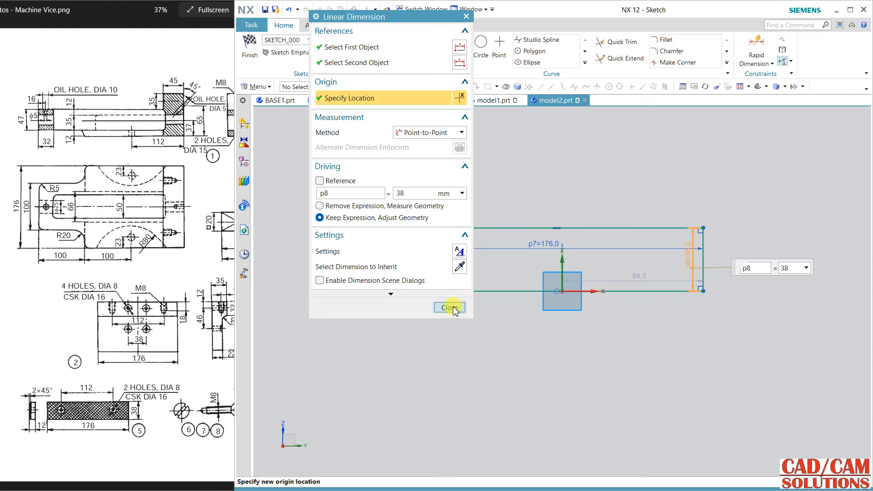
left_click(448, 307)
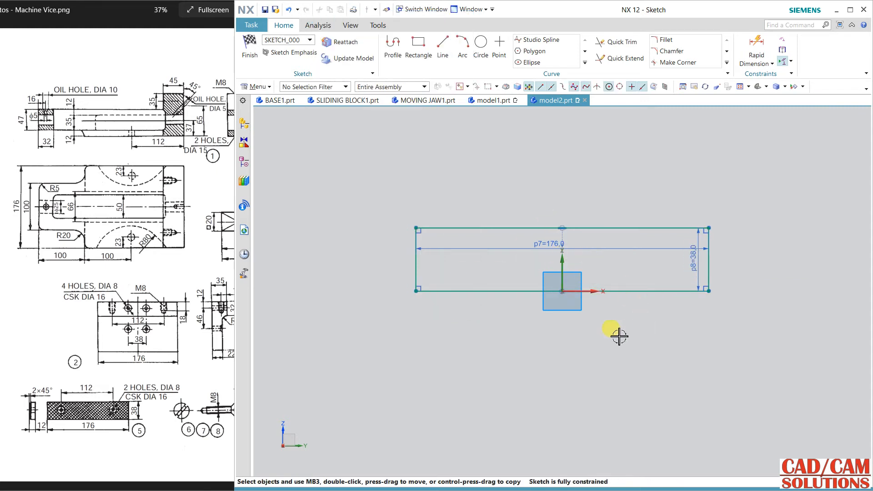
left_click(480, 43)
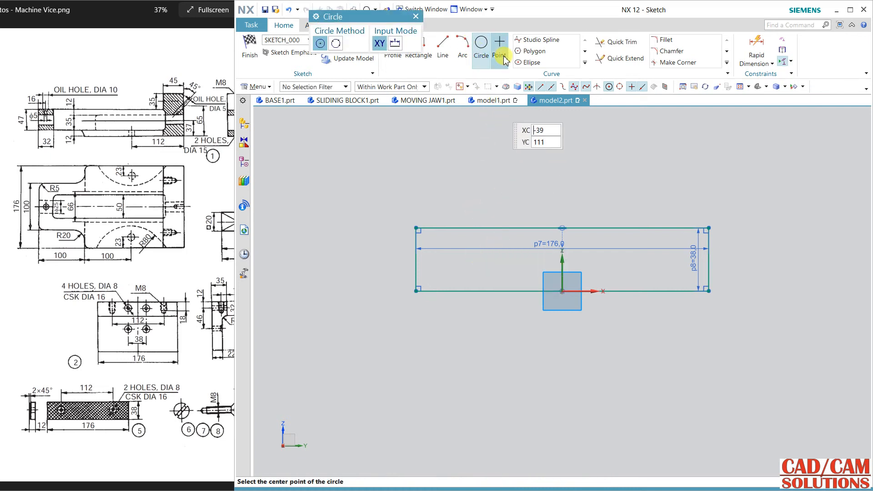
Place a hole point 12 mm below the top edge and 112/2 = 56 mm from the vertical axis.
left_click(499, 50)
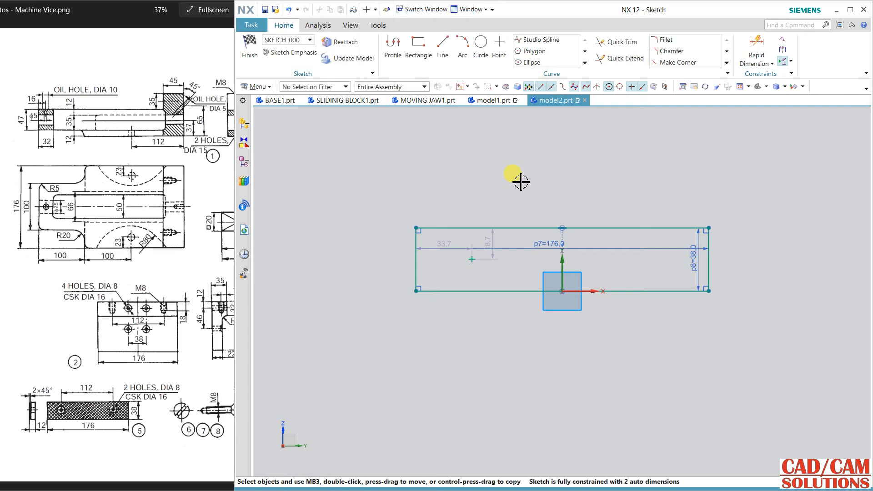
mouse_move(178, 341)
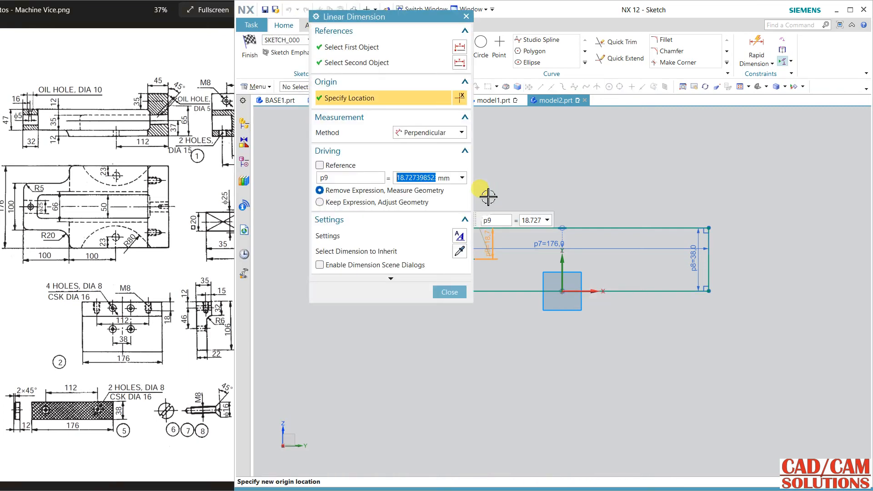
type("12")
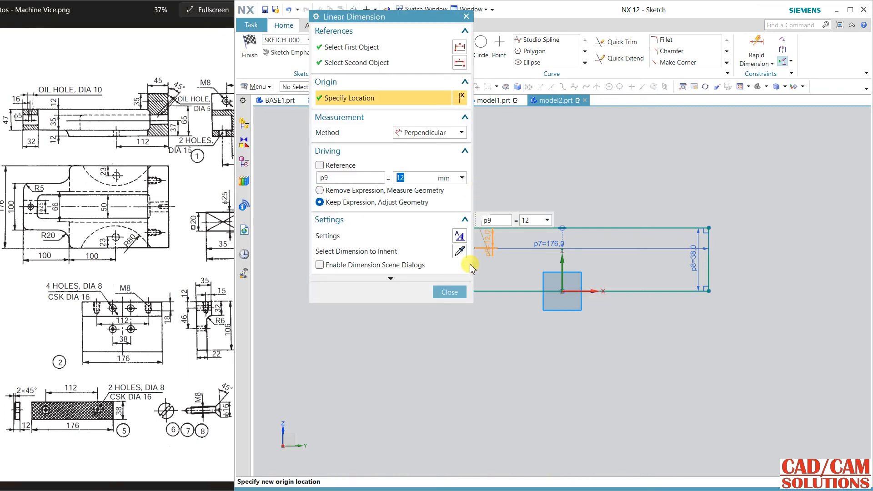
left_click(448, 292)
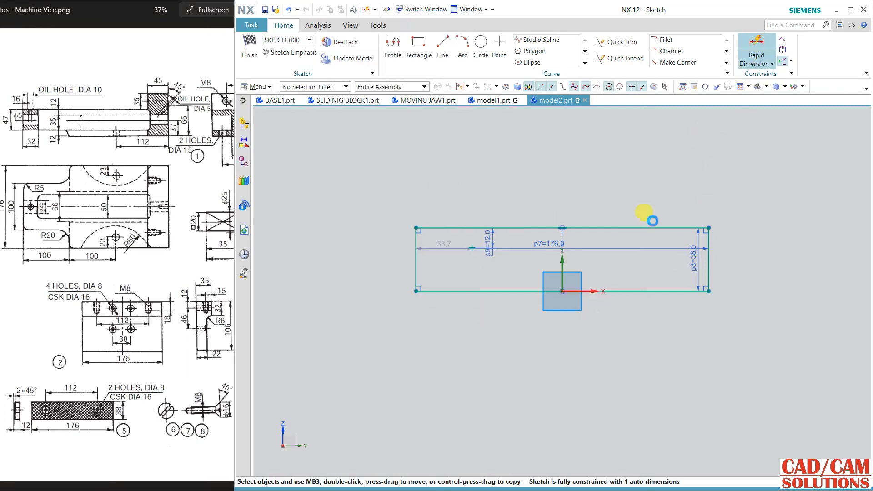
left_click(756, 47)
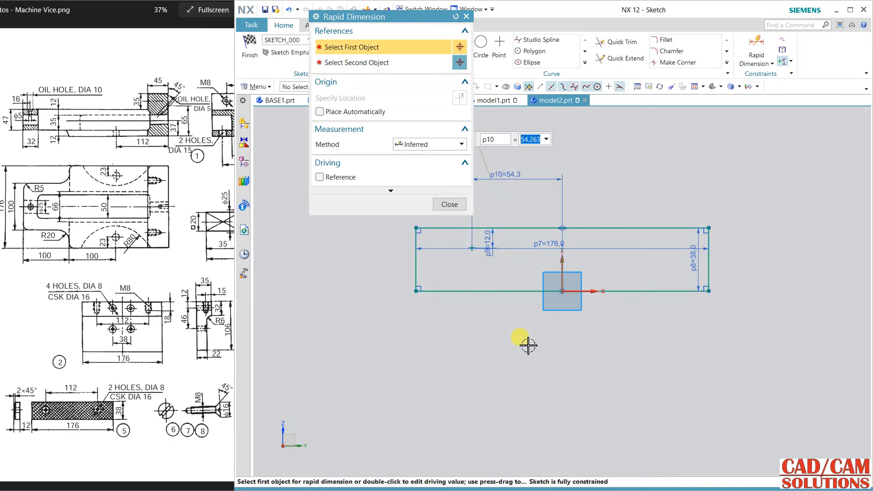
type("112/2")
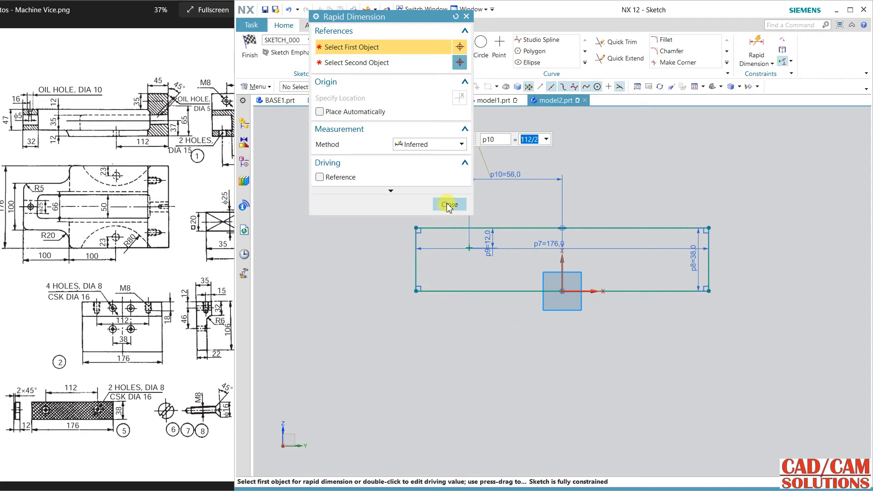
left_click(449, 204)
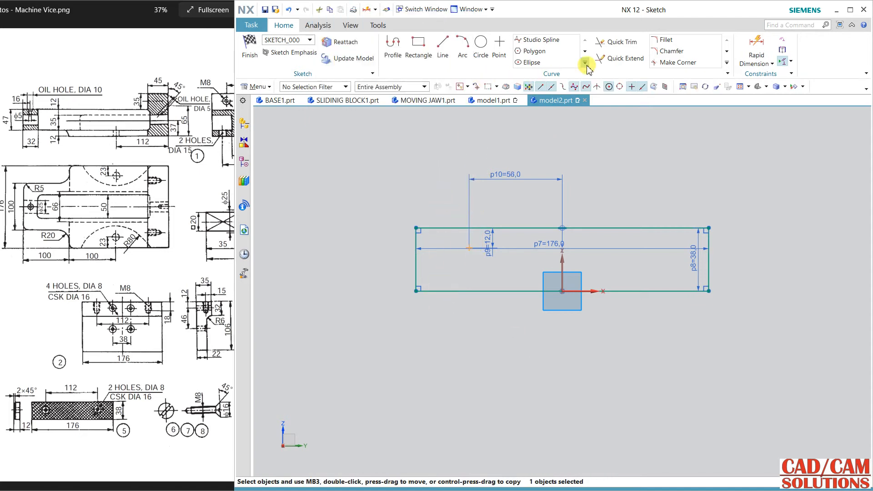
Mirror the hole point across the sketch's vertical axis to get the right-hand point.
left_click(585, 58)
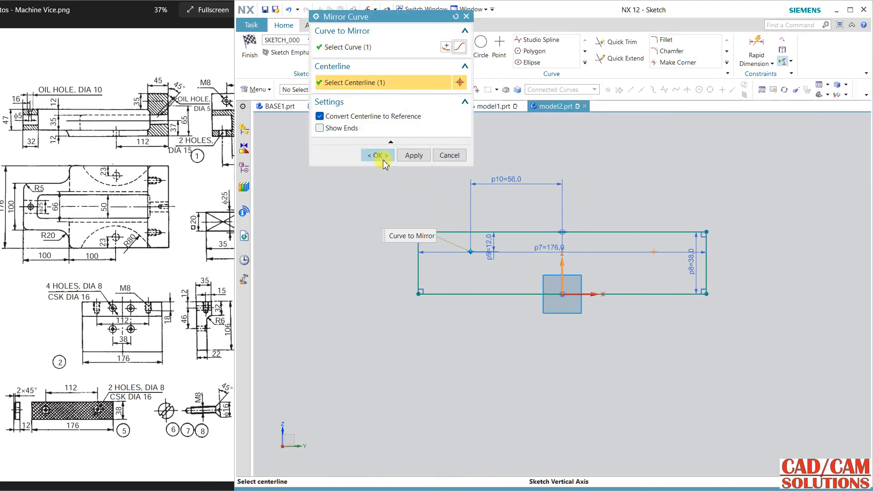
left_click(377, 154)
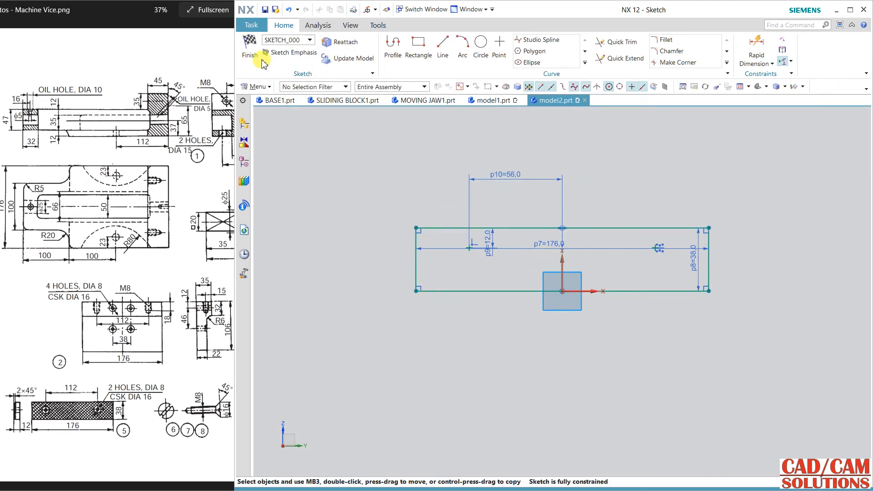
mouse_move(229, 61)
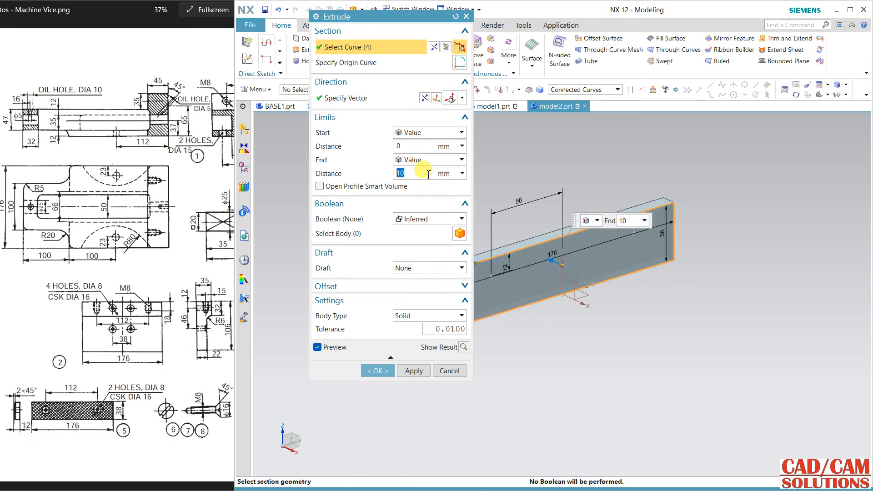
Extrude the finished sketch into a 12 mm thick plate.
type("12")
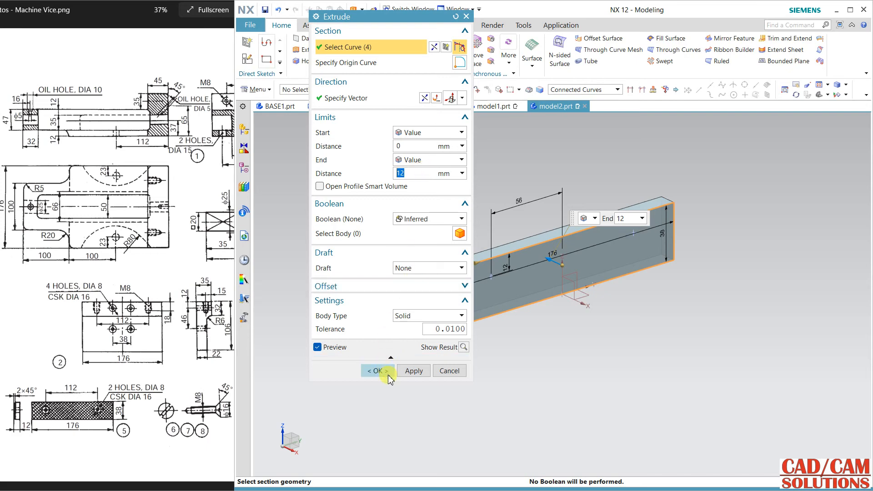
left_click(377, 370)
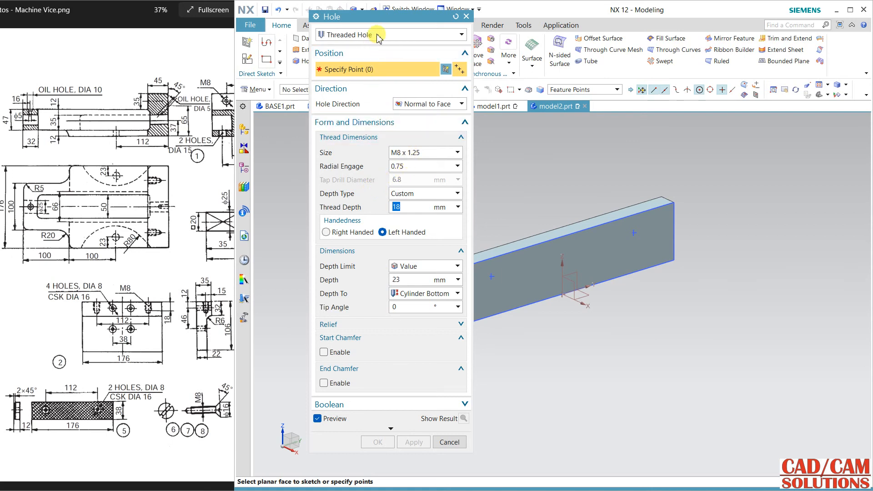
Add two countersunk general holes, 8 mm diameter with 16 mm C-sink, at both sketch points.
left_click(390, 35)
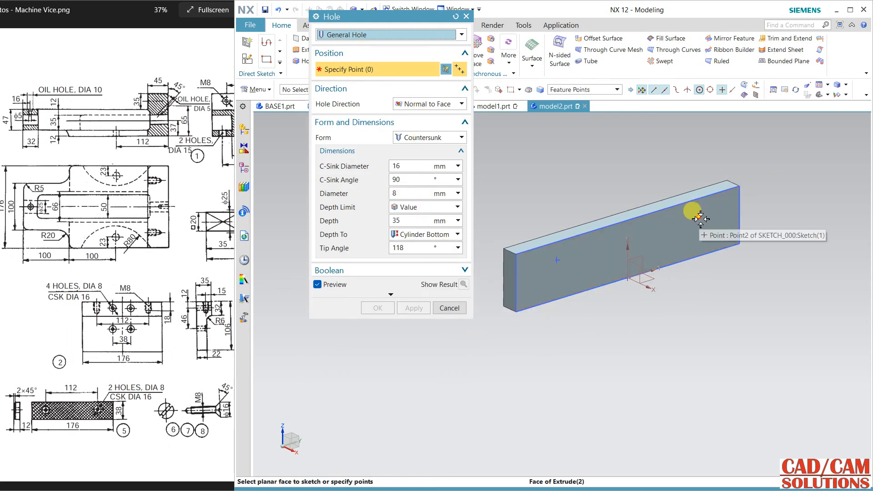
left_click(697, 213)
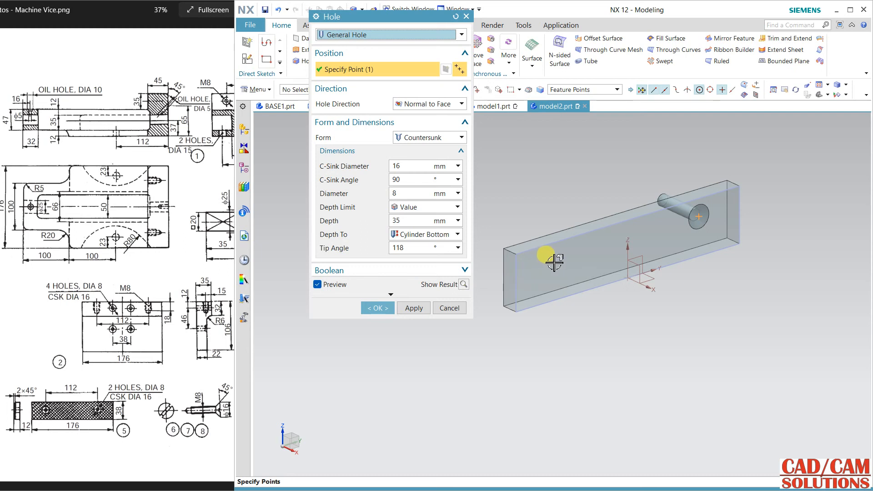
left_click(554, 260)
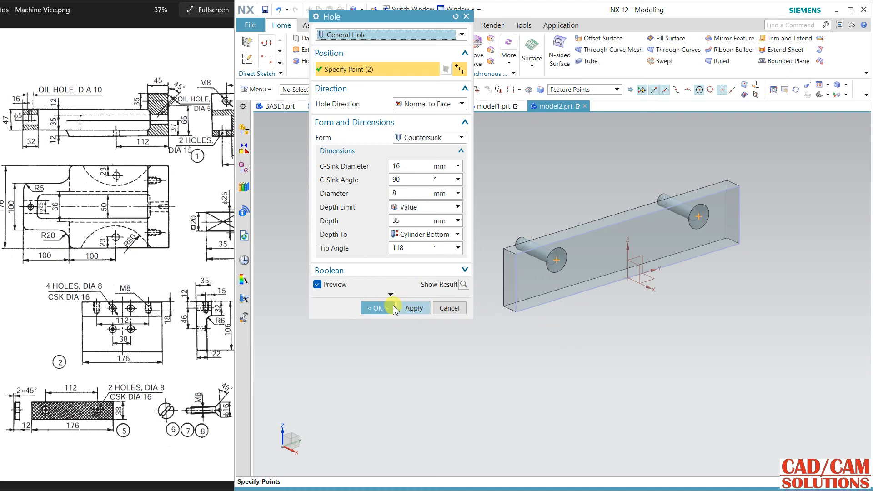
left_click(376, 308)
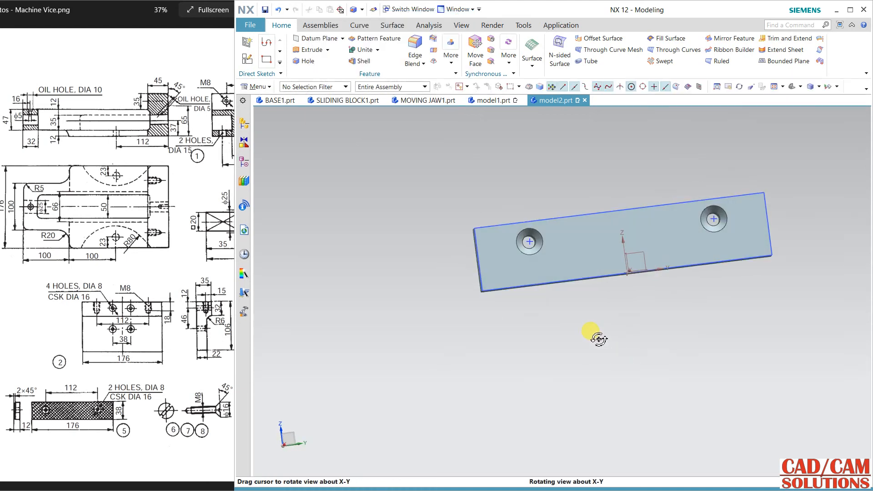
left_click_drag(598, 338, 619, 344)
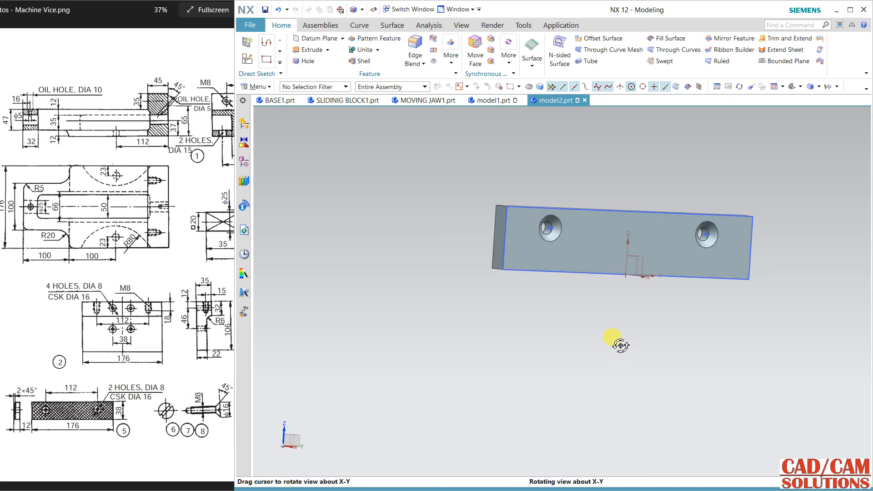
left_click_drag(619, 343, 616, 348)
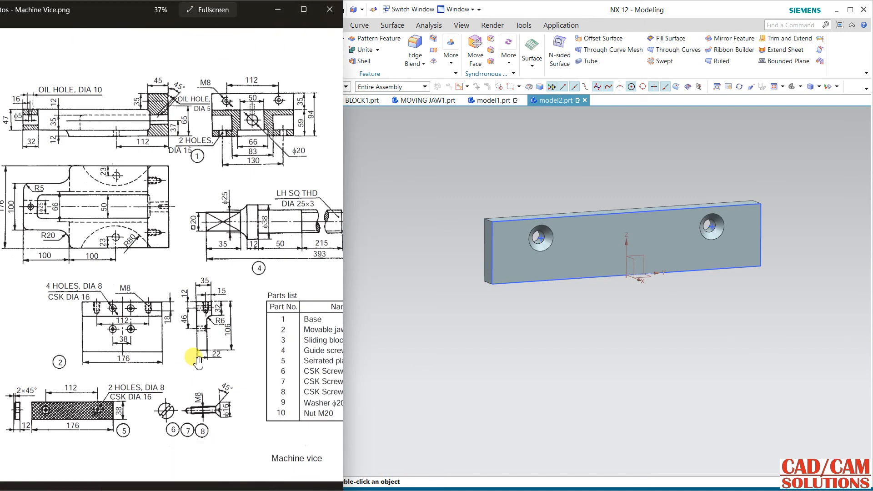
mouse_move(162, 319)
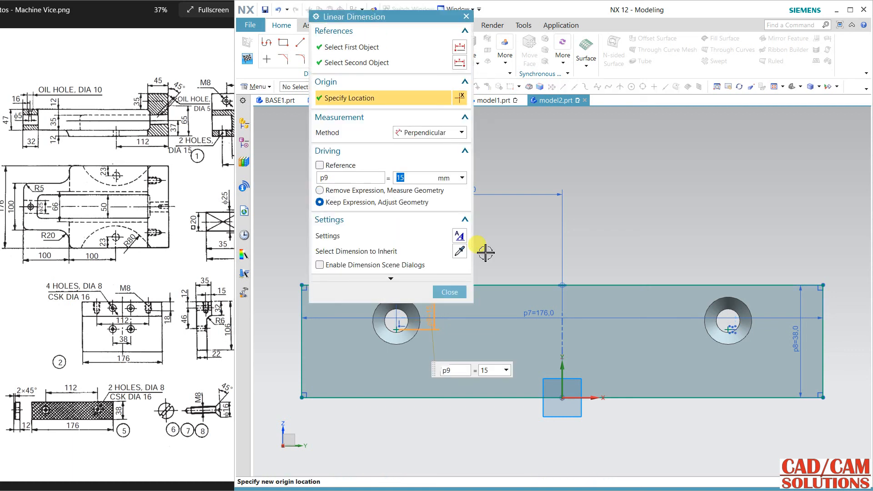
Confirm the 15 mm hole-centre distance and orbit the plate to check the hole positions.
left_click(448, 292)
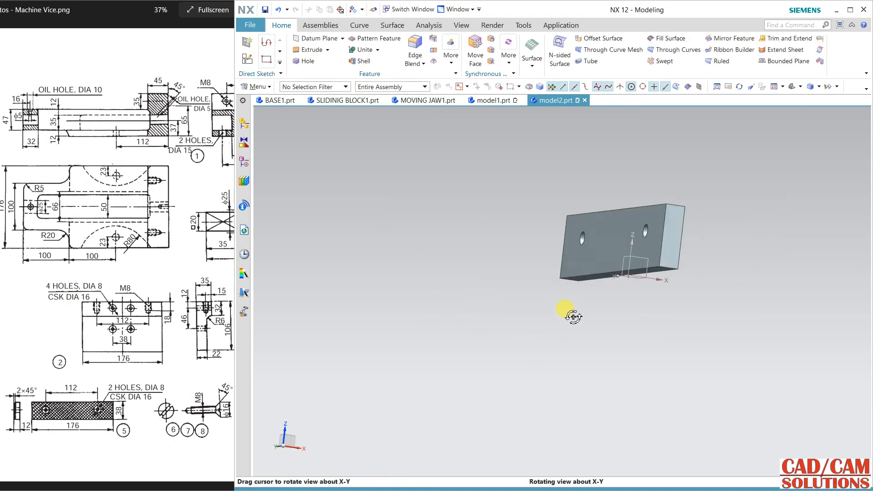
left_click_drag(570, 311, 604, 324)
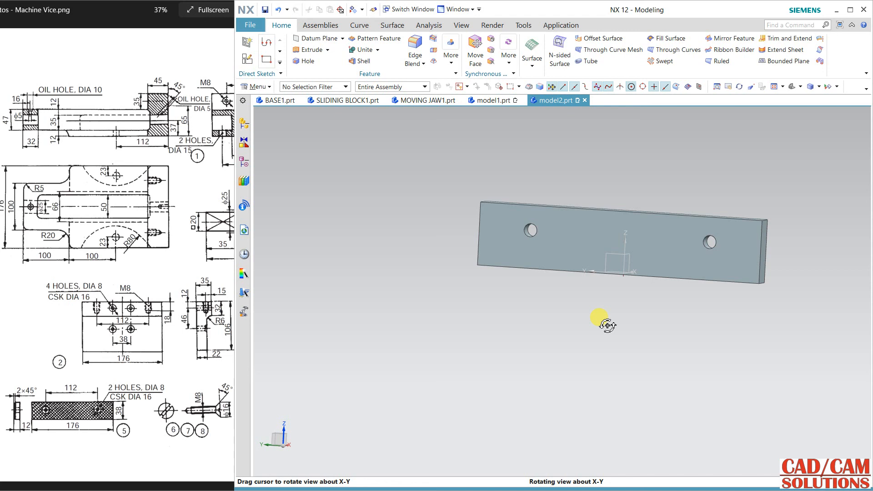
left_click_drag(603, 324, 520, 330)
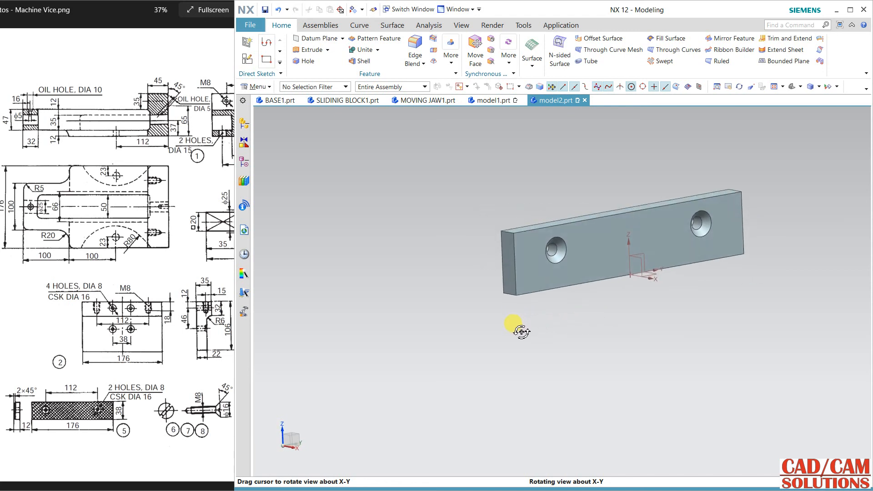
left_click_drag(517, 328, 448, 123)
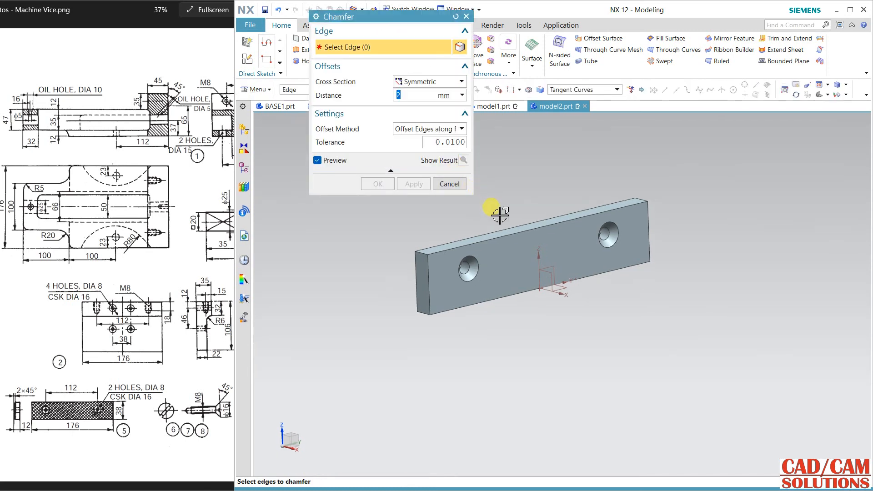
Select the top back and bottom front long edges for the 2 mm symmetric chamfer.
left_click(480, 306)
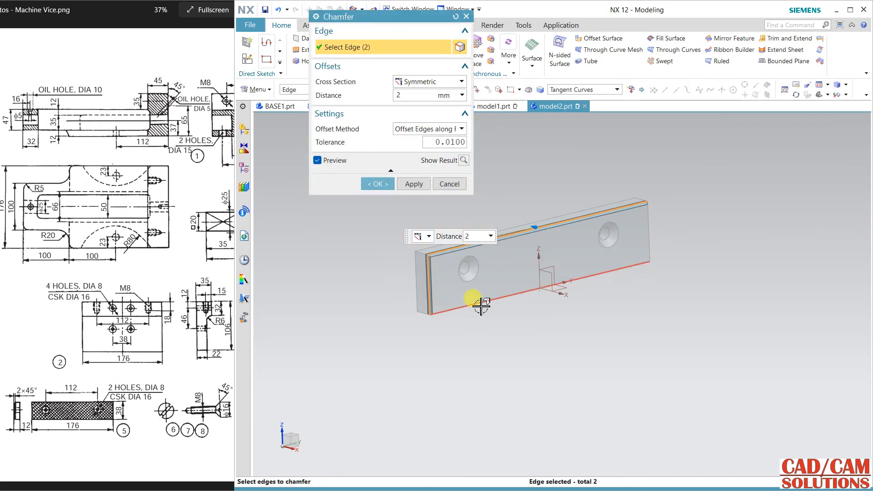
left_click(413, 184)
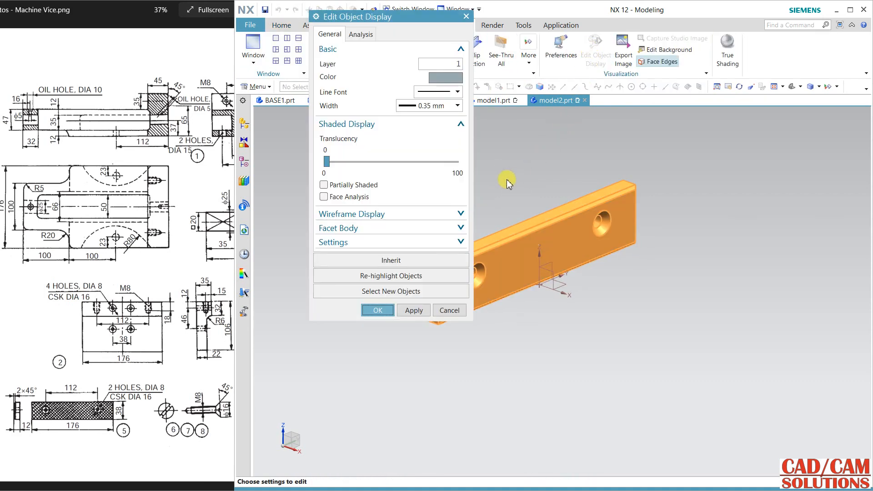
Recolour the plate to Medium Steel (ID 129) via Edit Object Display.
left_click(438, 77)
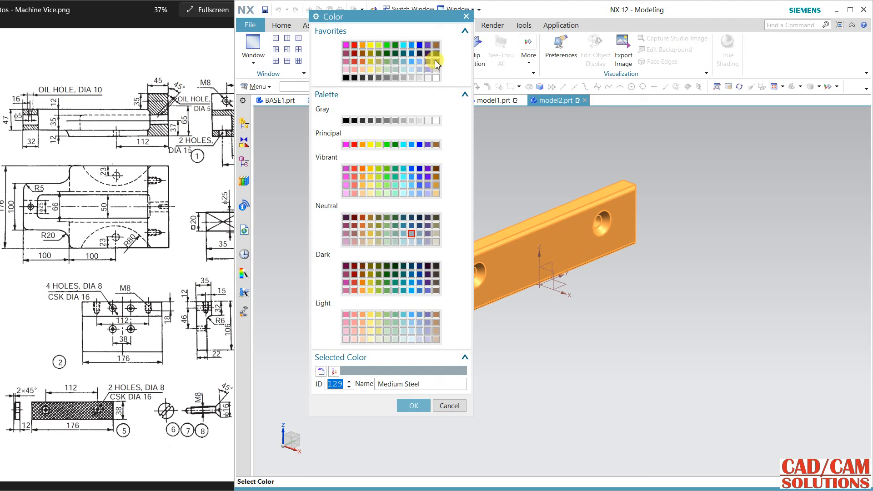
left_click(413, 405)
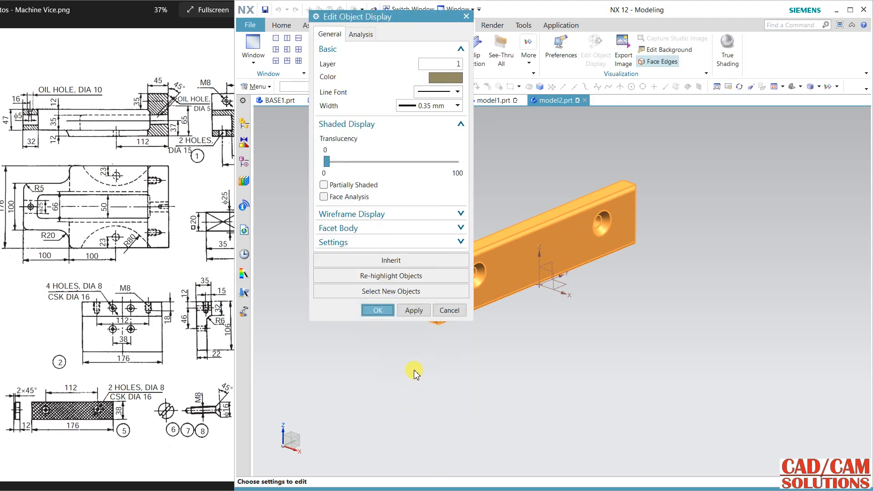
left_click(377, 310)
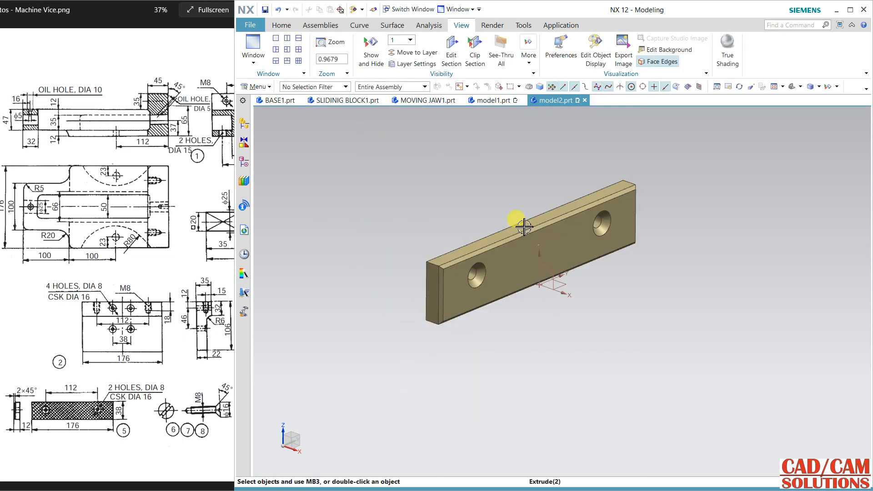